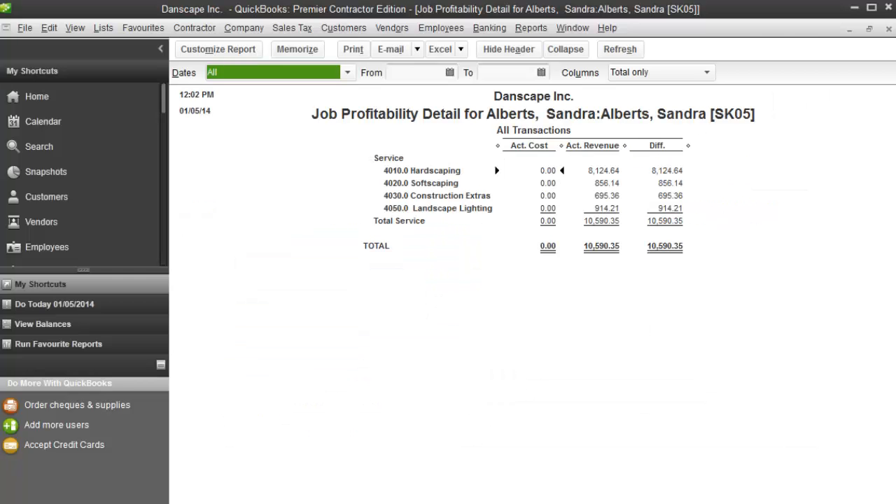
{"action": "left_click", "coordinate": [441, 28]}
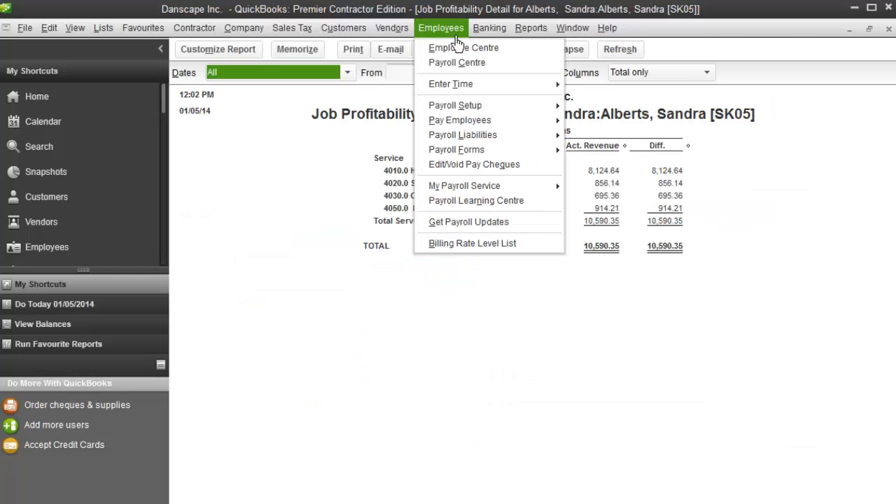
{"action": "left_click", "coordinate": [464, 48]}
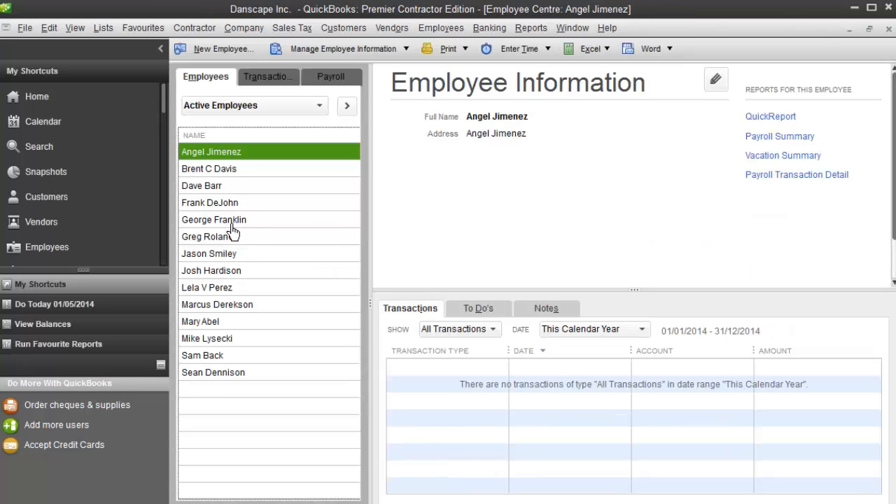
{"action": "left_click", "coordinate": [213, 219]}
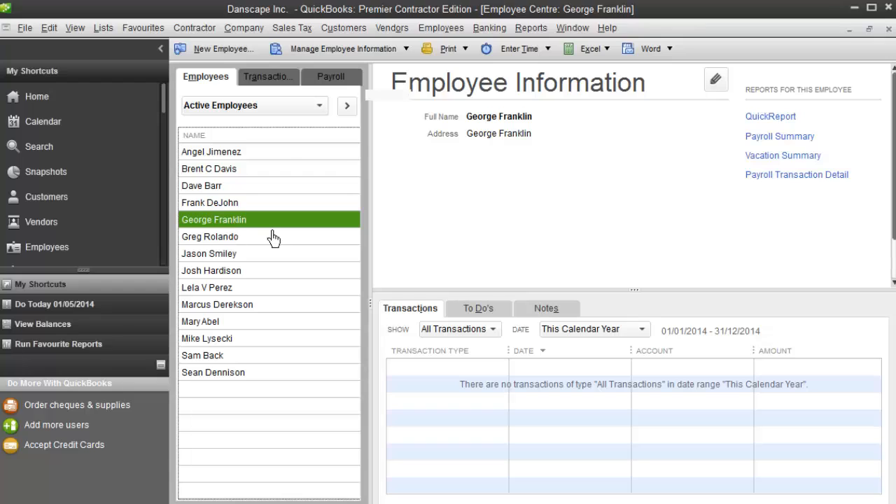
{"action": "left_click", "coordinate": [342, 48]}
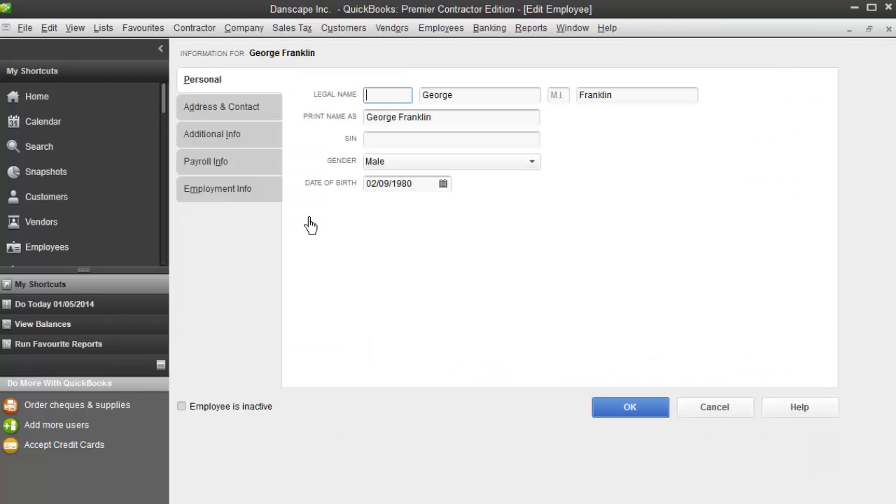
{"action": "mouse_move", "coordinate": [245, 168]}
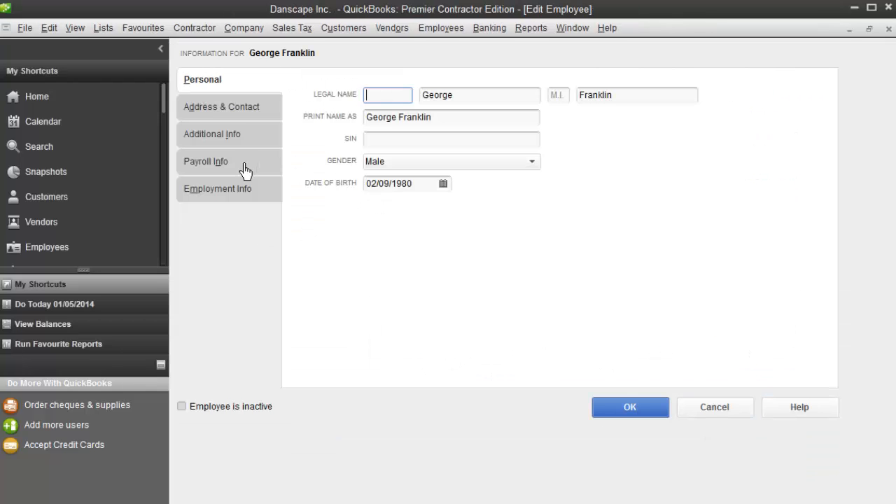
{"action": "left_click", "coordinate": [205, 161]}
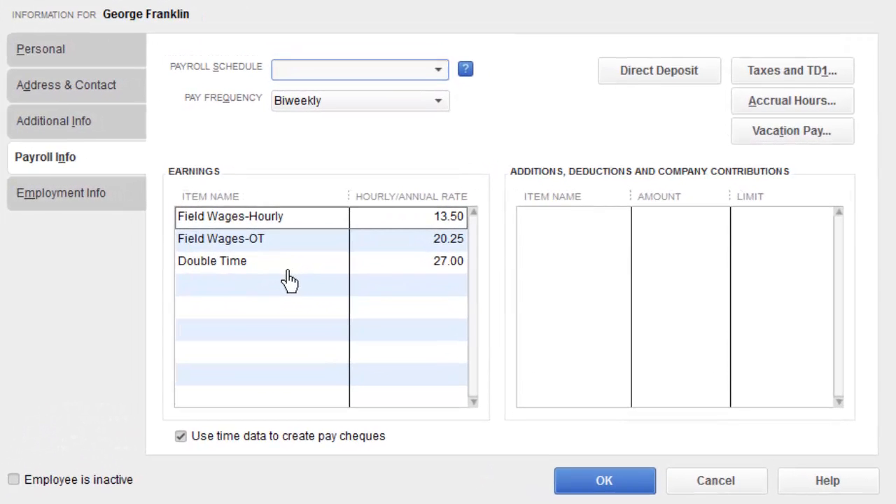
{"action": "mouse_move", "coordinate": [473, 292]}
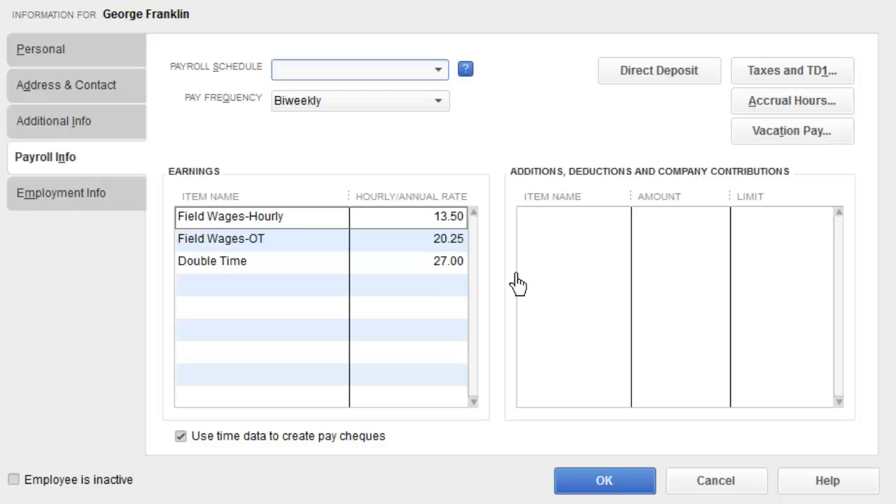
{"action": "mouse_move", "coordinate": [175, 49]}
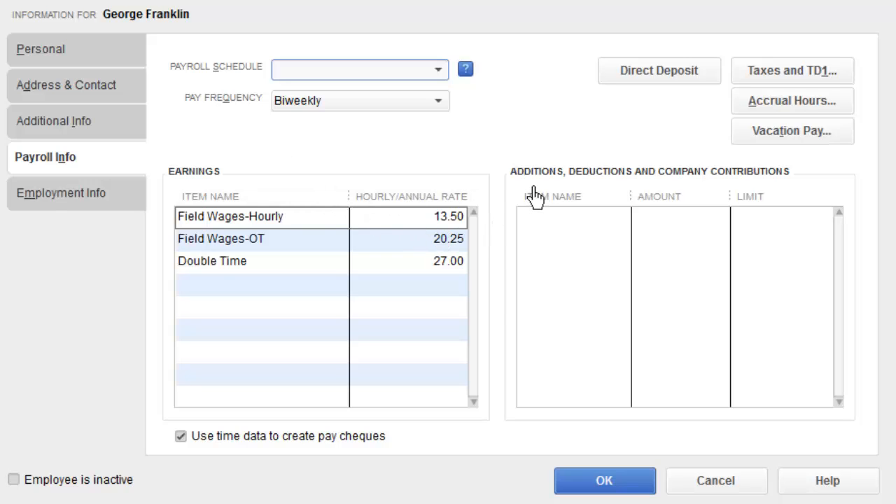
{"action": "mouse_move", "coordinate": [509, 256]}
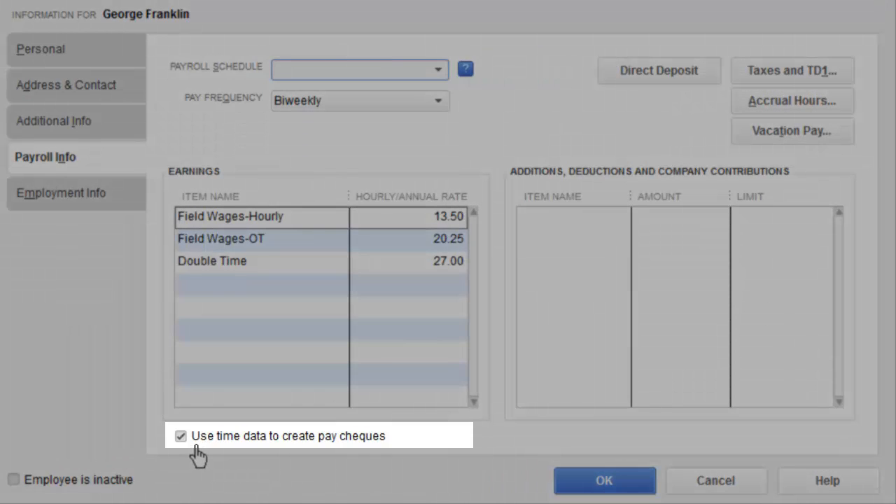
{"action": "mouse_move", "coordinate": [262, 487]}
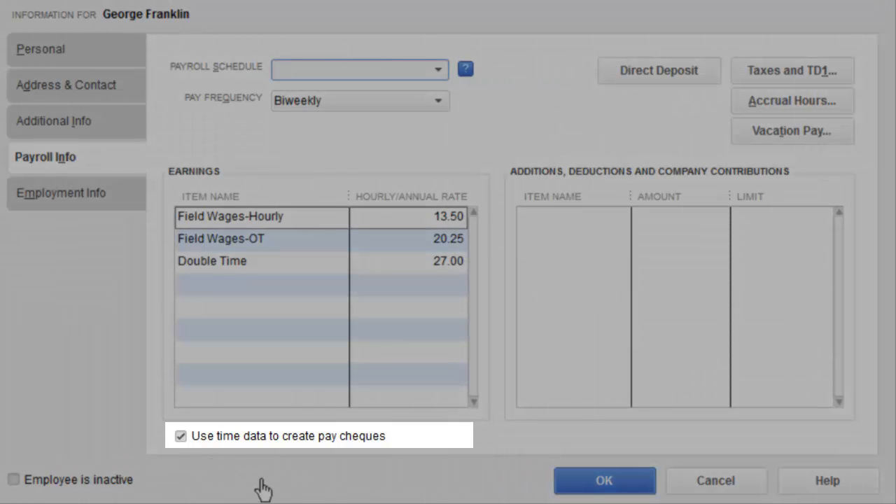
{"action": "left_click", "coordinate": [350, 69]}
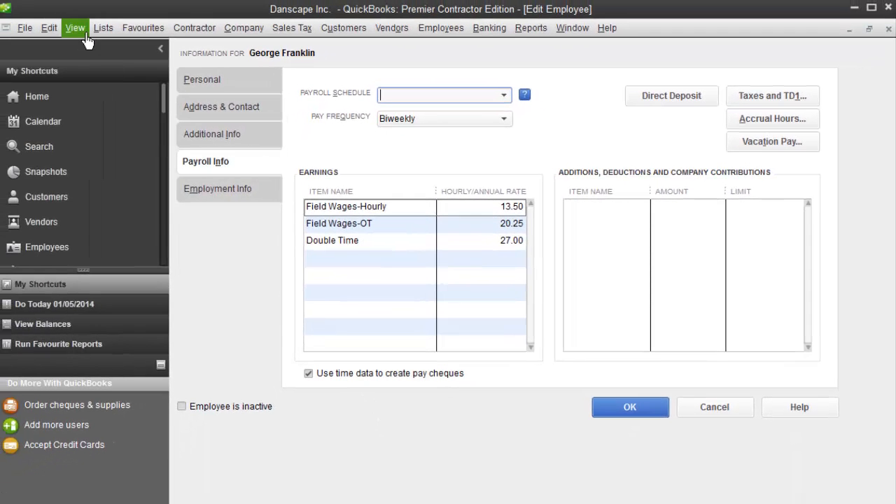
{"action": "left_click", "coordinate": [103, 28]}
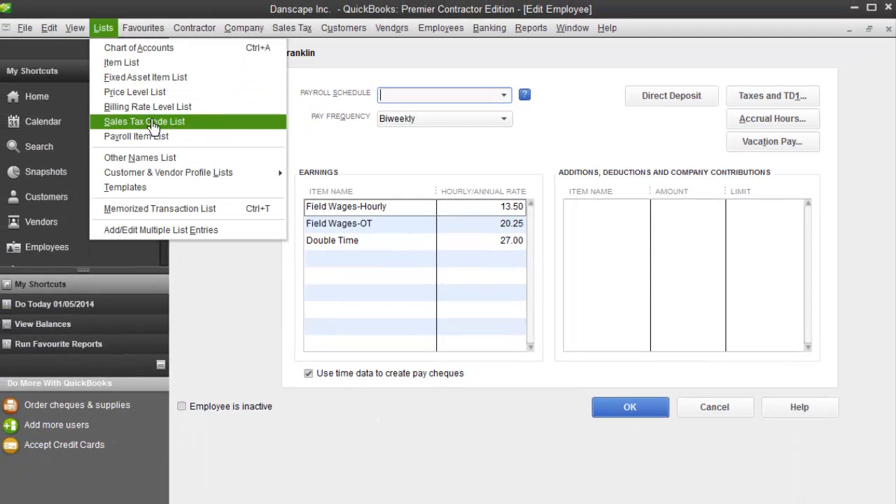
{"action": "left_click", "coordinate": [136, 135]}
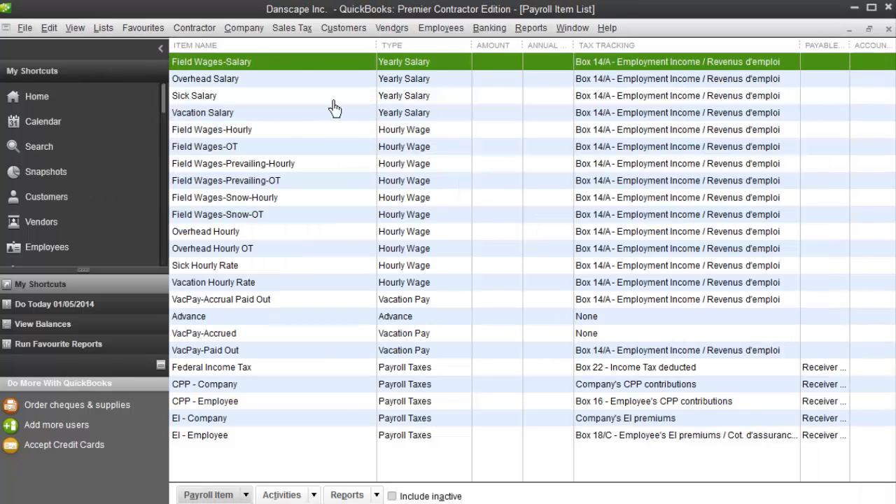
{"action": "mouse_move", "coordinate": [324, 279]}
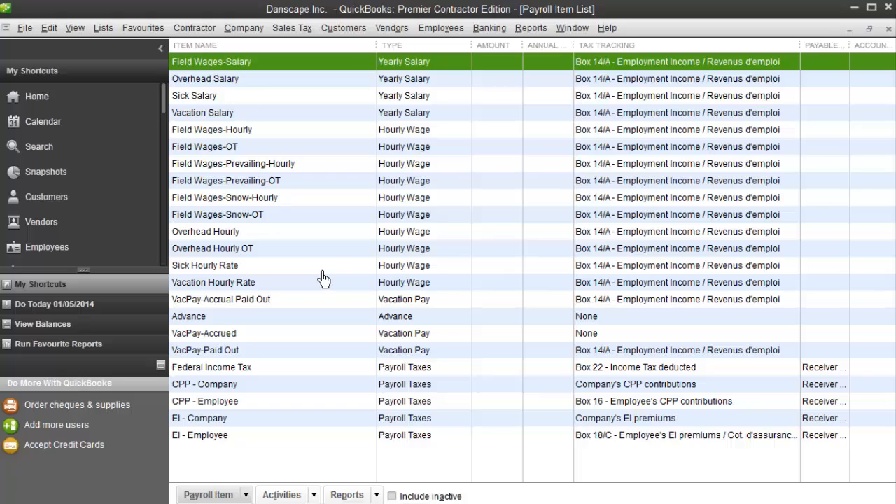
{"action": "mouse_move", "coordinate": [297, 183]}
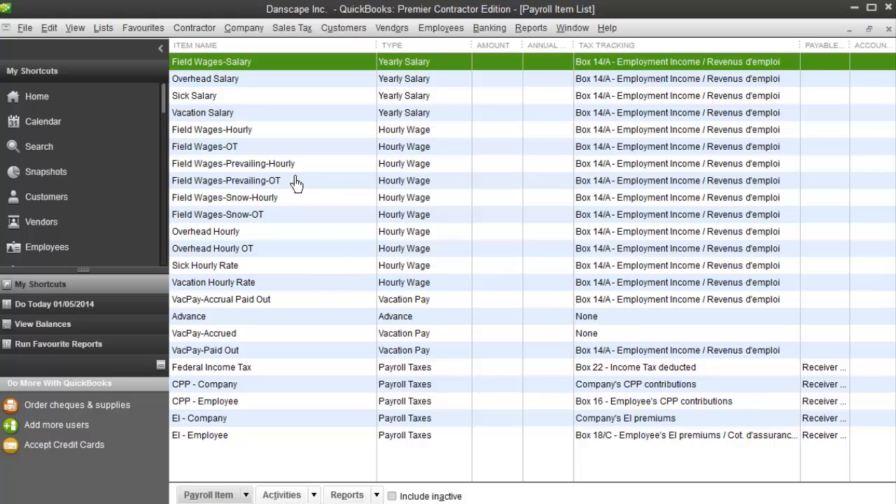
{"action": "mouse_move", "coordinate": [307, 164]}
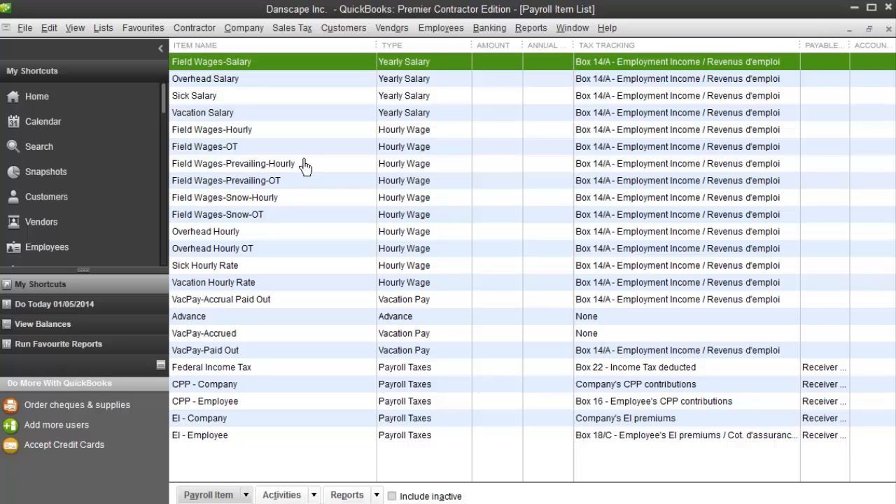
{"action": "mouse_move", "coordinate": [632, 156]}
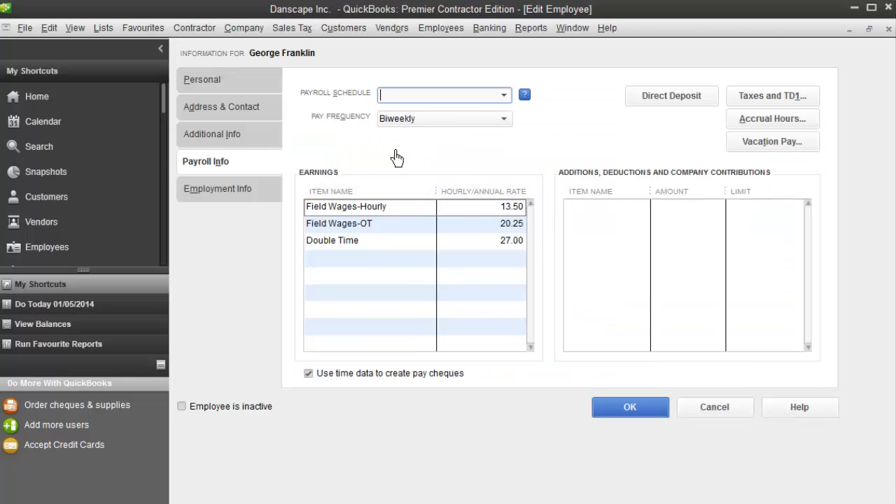
{"action": "mouse_move", "coordinate": [394, 175]}
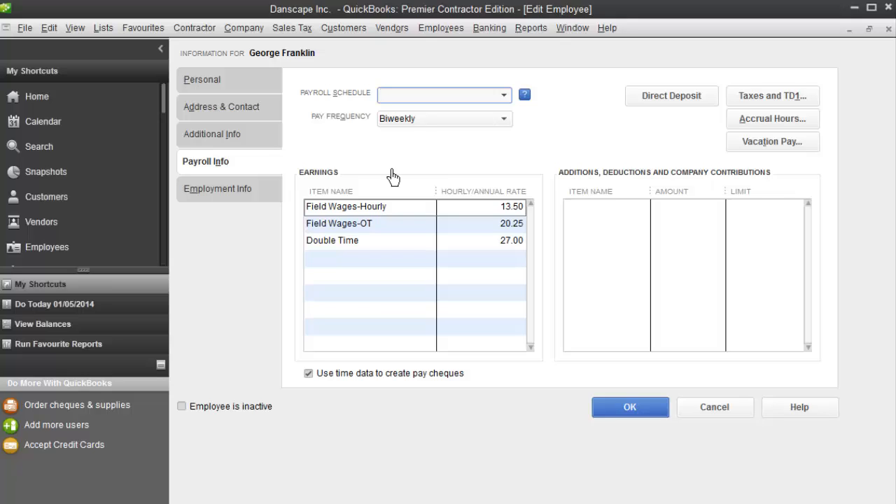
{"action": "mouse_move", "coordinate": [455, 243]}
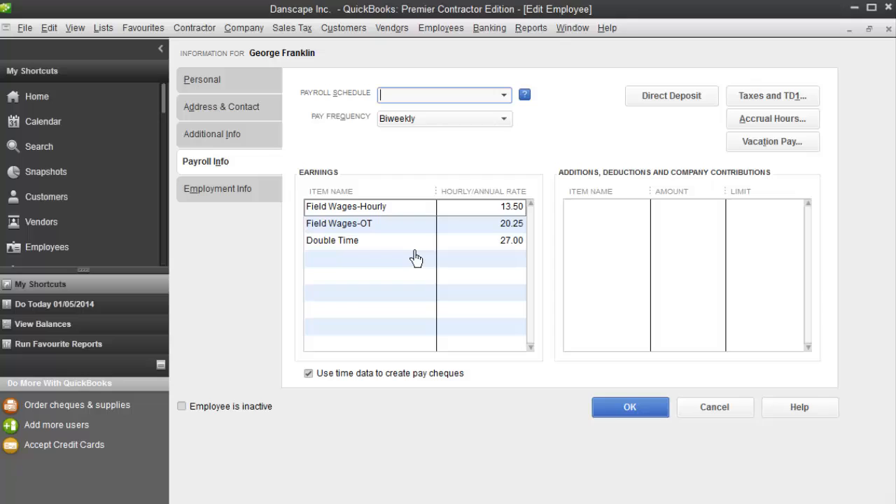
{"action": "mouse_move", "coordinate": [413, 271]}
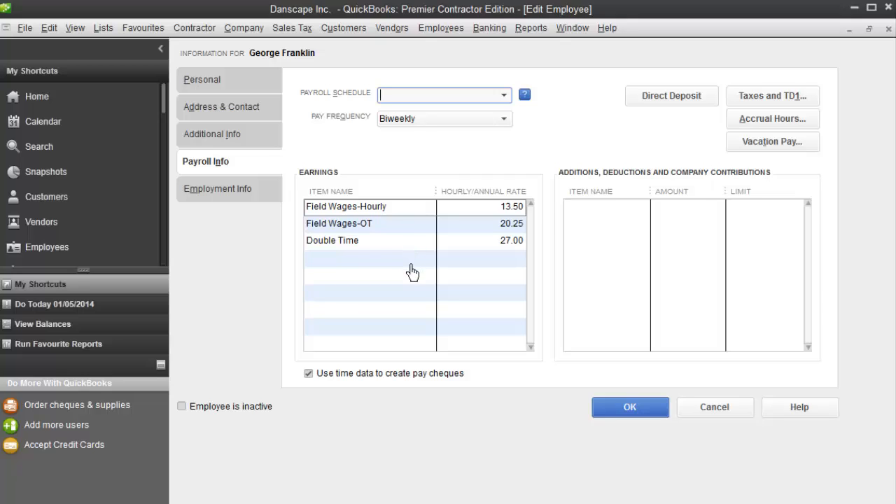
{"action": "left_click", "coordinate": [368, 258]}
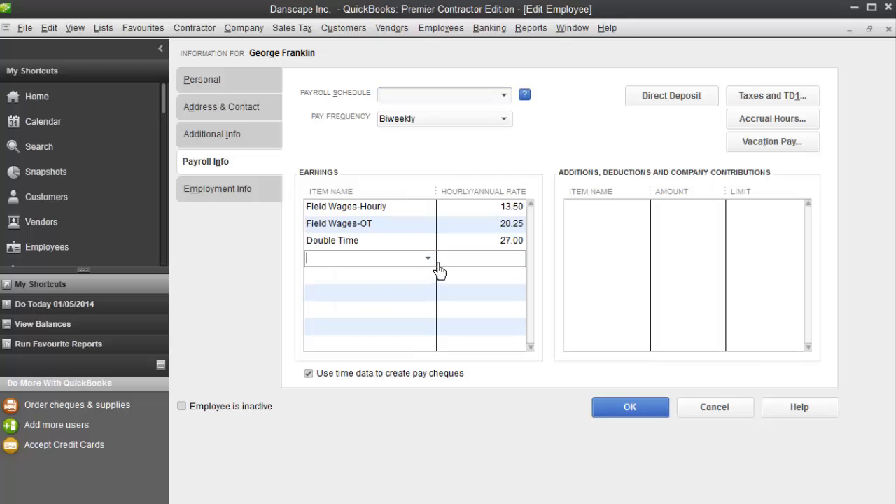
{"action": "left_click", "coordinate": [427, 258]}
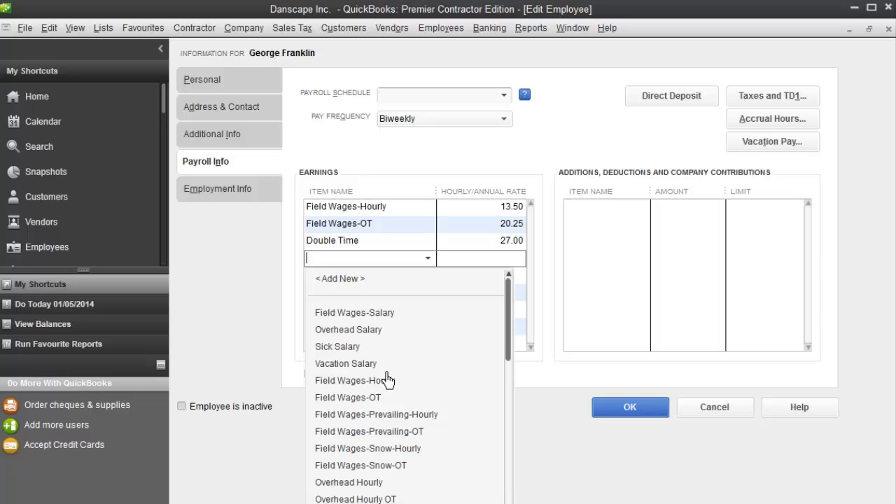
{"action": "scroll", "scroll_direction": "down", "scroll_amount": 3}
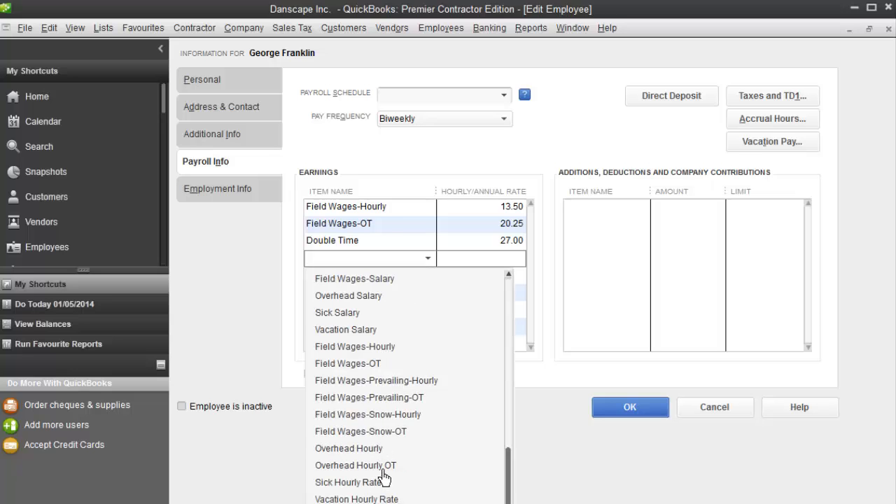
{"action": "left_click", "coordinate": [368, 413]}
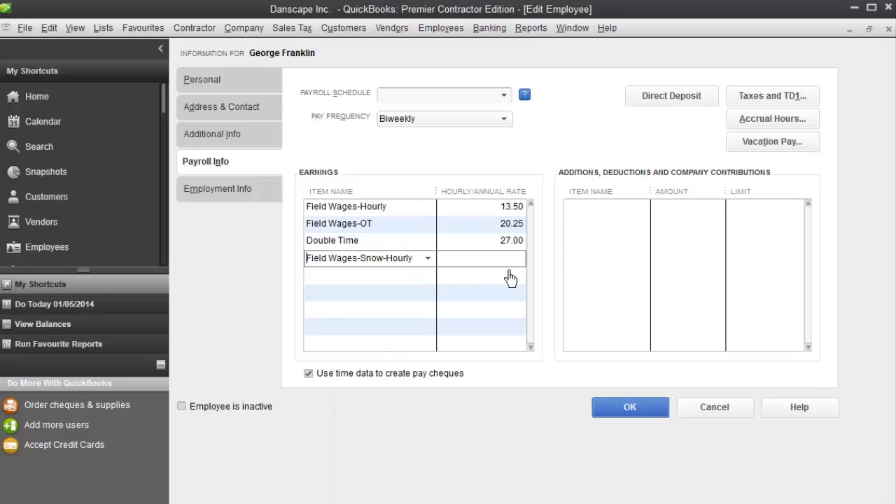
{"action": "type", "text": "17"}
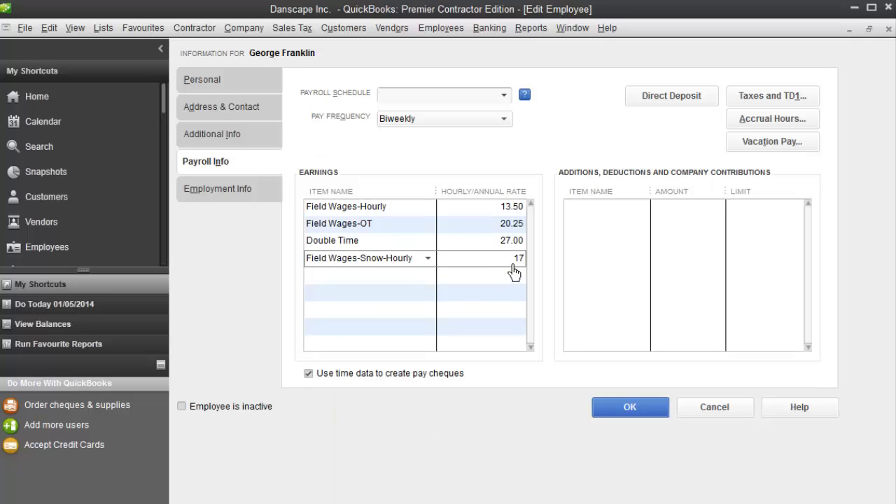
{"action": "left_click", "coordinate": [428, 275]}
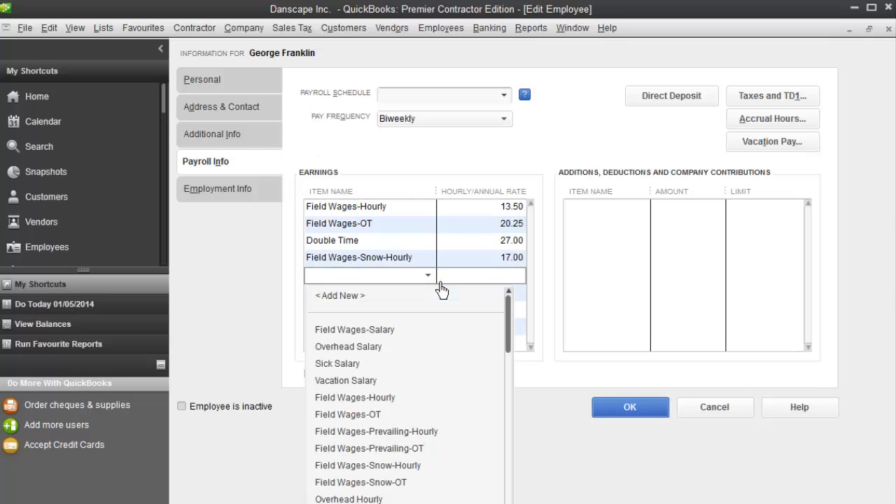
{"action": "left_click", "coordinate": [360, 482]}
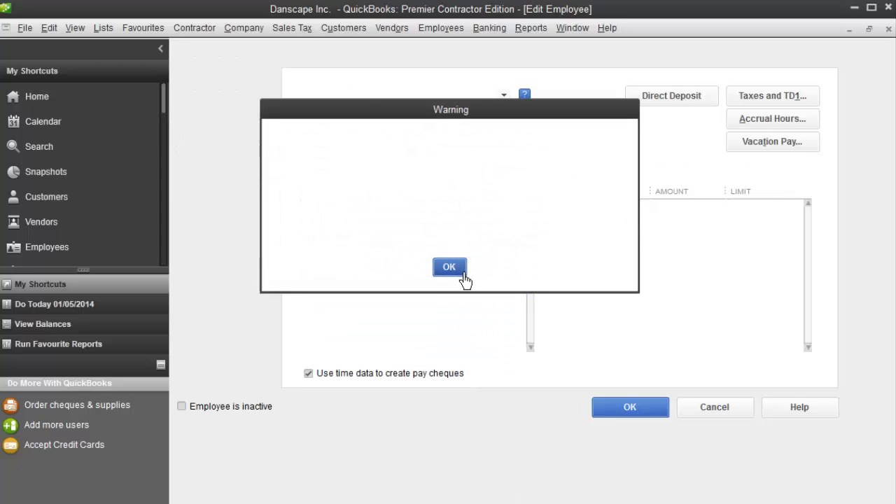
{"action": "left_click", "coordinate": [448, 267]}
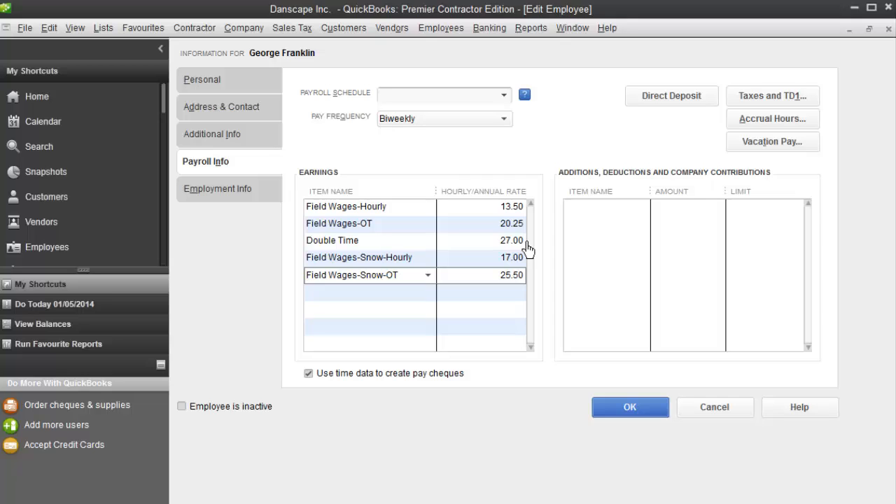
{"action": "mouse_move", "coordinate": [517, 278]}
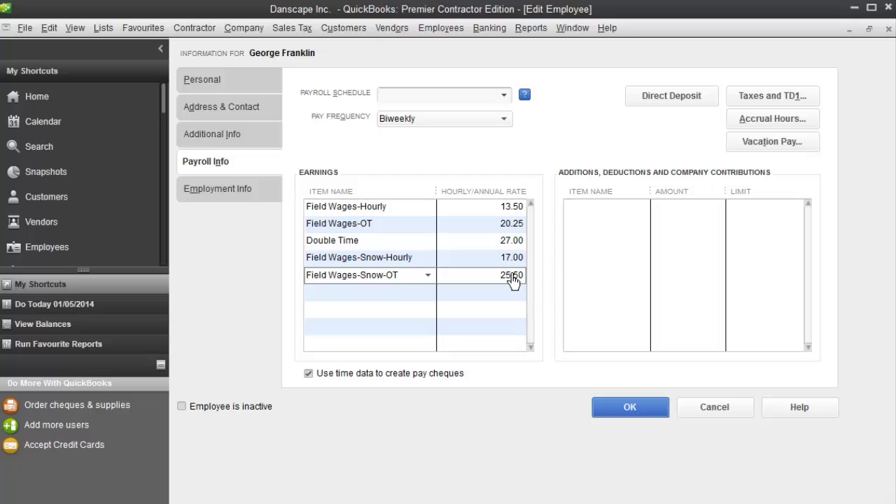
{"action": "mouse_move", "coordinate": [549, 292]}
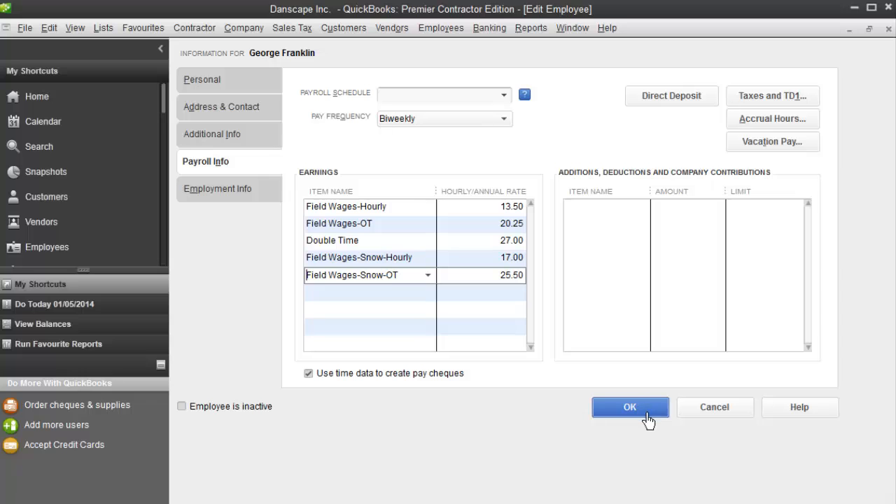
{"action": "left_click", "coordinate": [629, 407]}
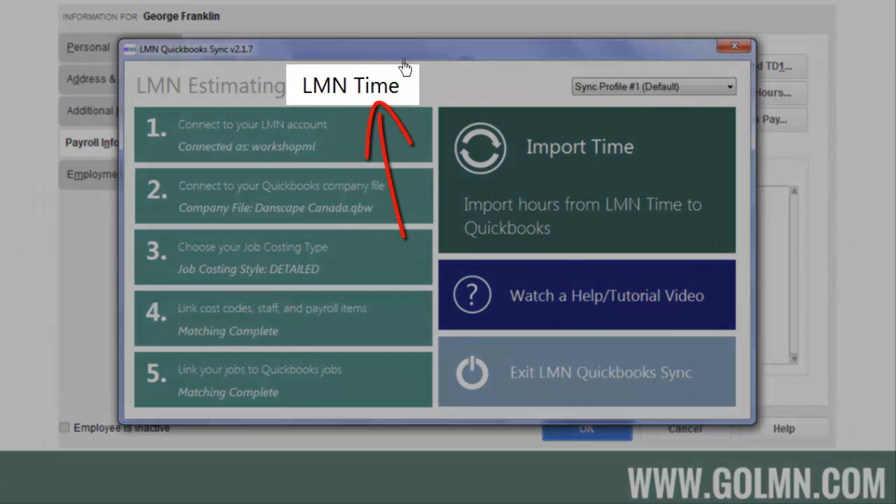
{"action": "left_click", "coordinate": [210, 85]}
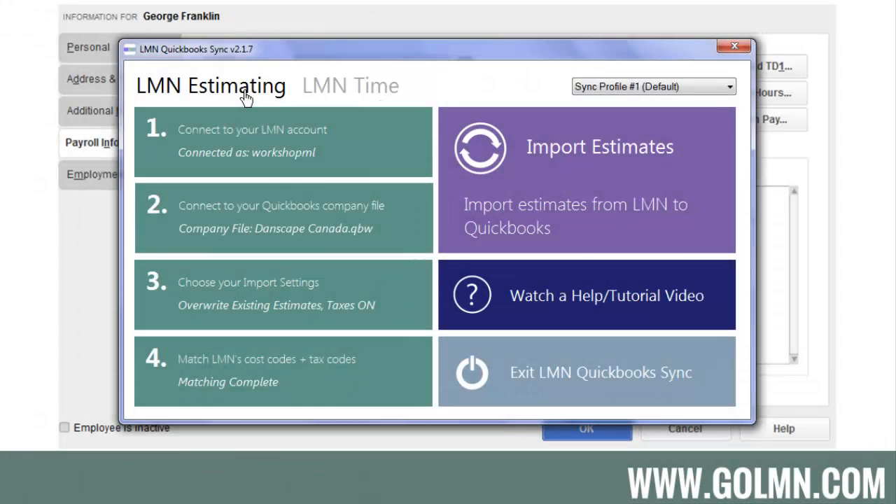
{"action": "left_click", "coordinate": [350, 85]}
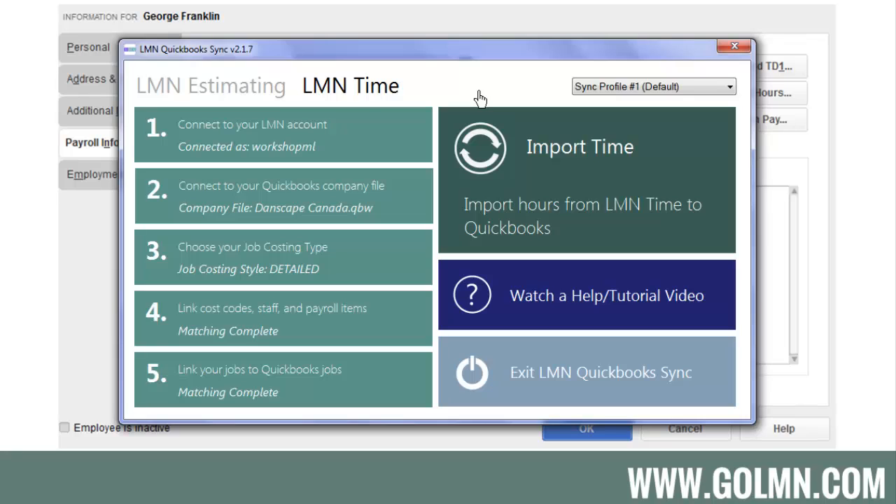
{"action": "mouse_move", "coordinate": [484, 119]}
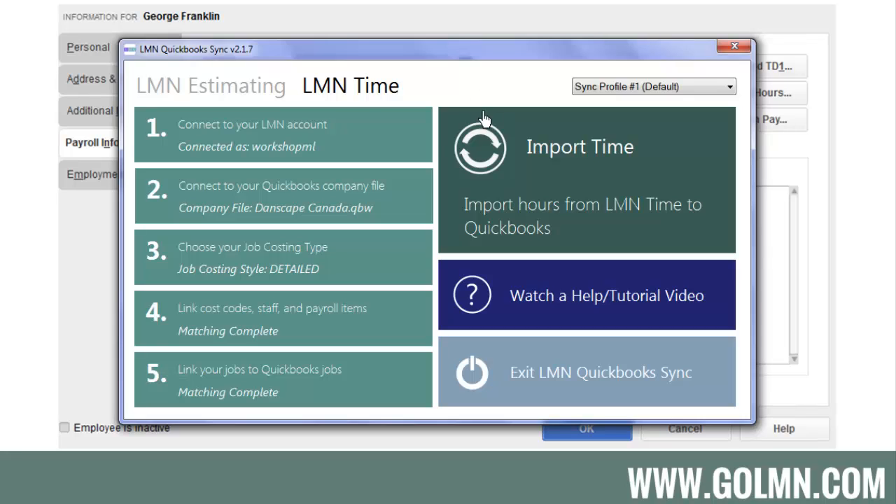
{"action": "mouse_move", "coordinate": [405, 135]}
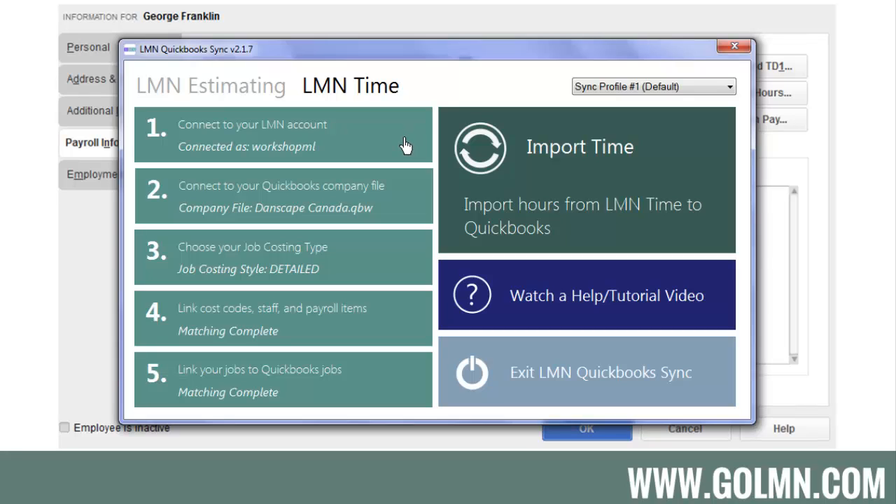
{"action": "mouse_move", "coordinate": [408, 203]}
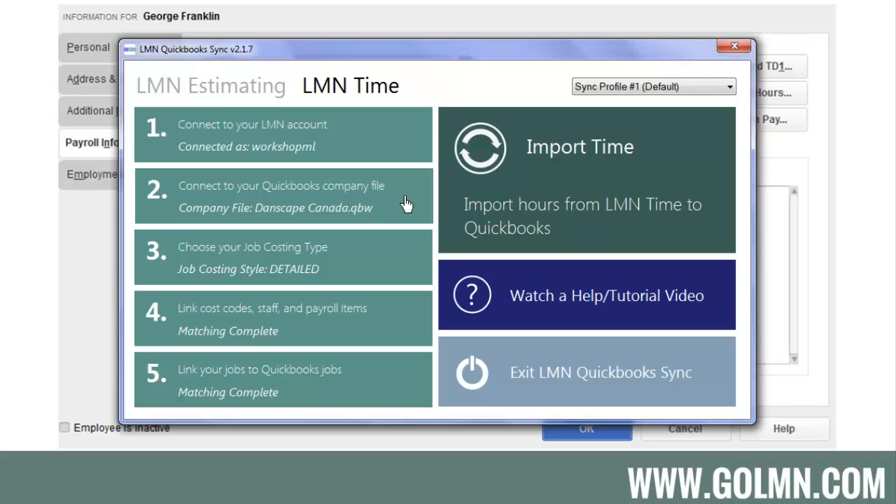
{"action": "mouse_move", "coordinate": [389, 198]}
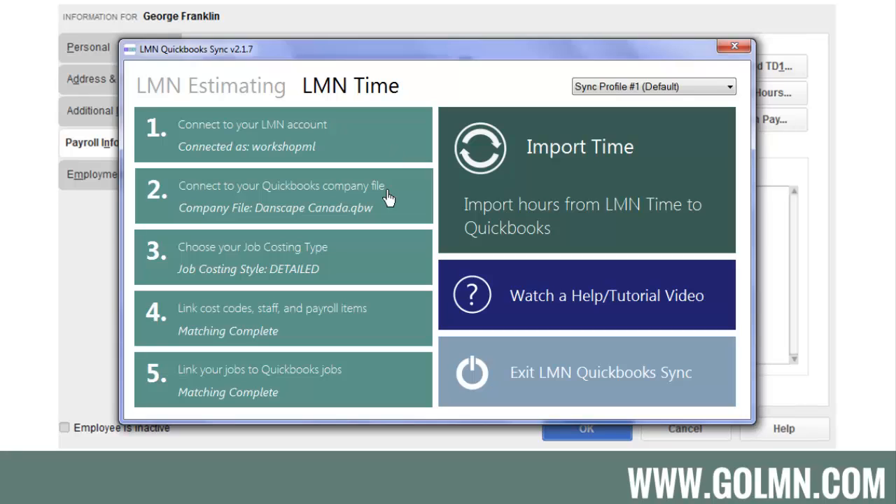
{"action": "mouse_move", "coordinate": [413, 272]}
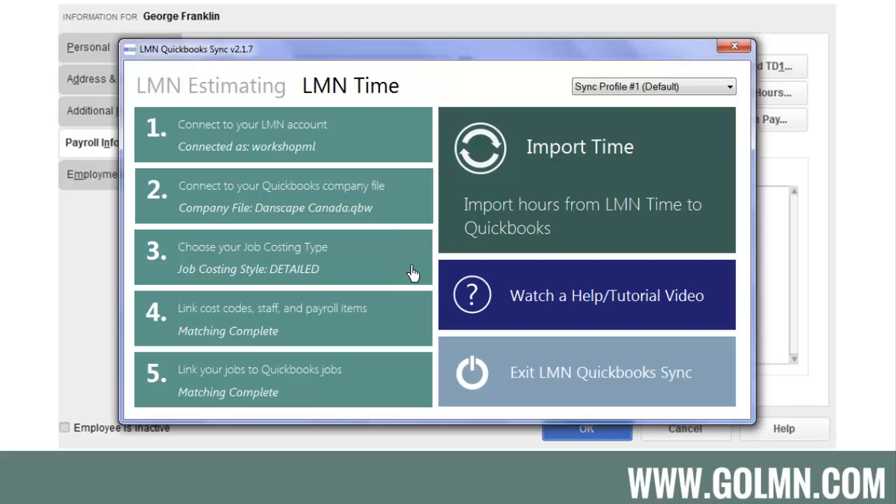
{"action": "mouse_move", "coordinate": [394, 272]}
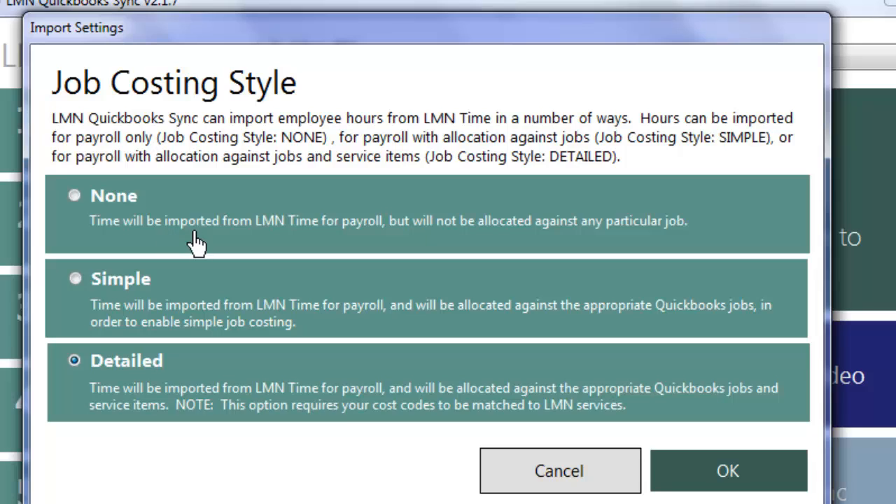
{"action": "left_click", "coordinate": [75, 278]}
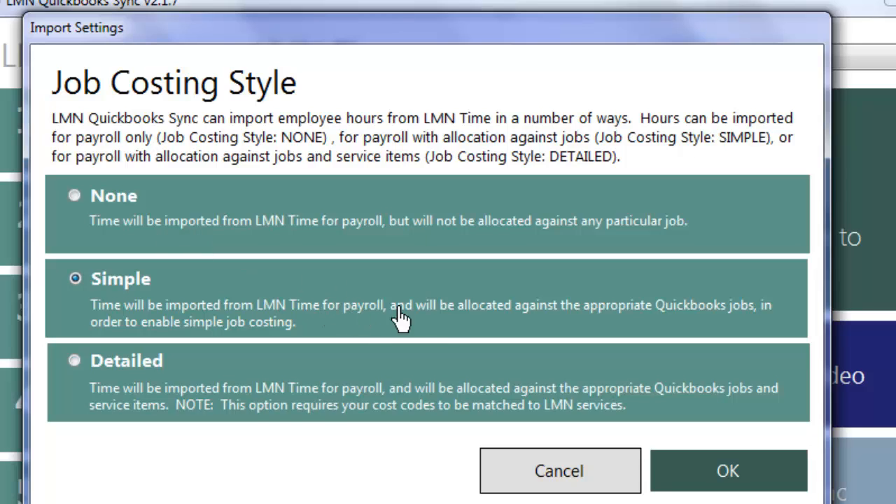
{"action": "mouse_move", "coordinate": [623, 332]}
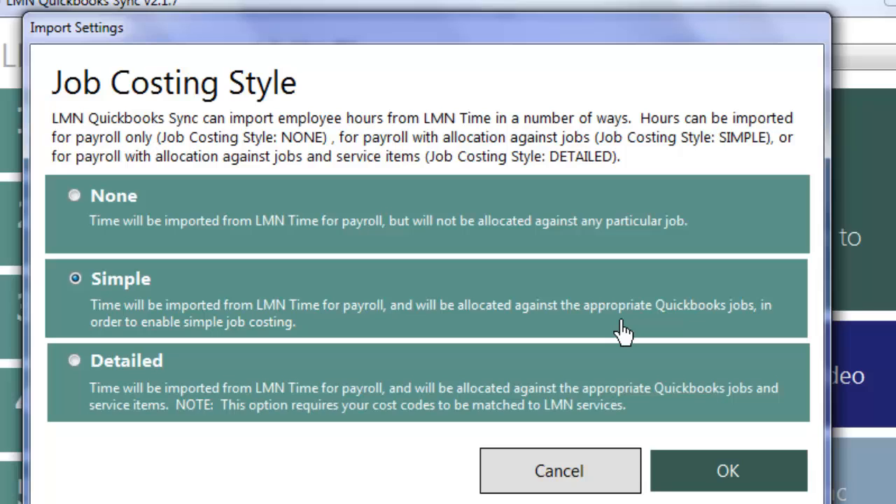
{"action": "mouse_move", "coordinate": [459, 401]}
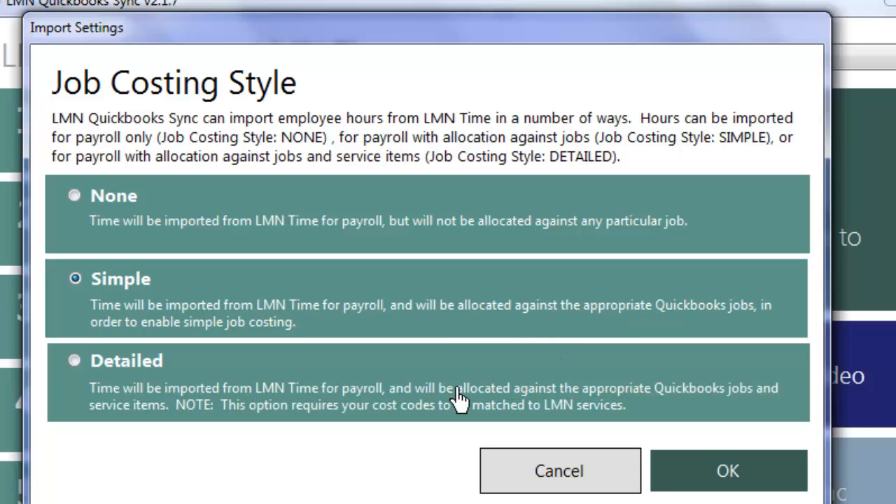
{"action": "left_click", "coordinate": [75, 359]}
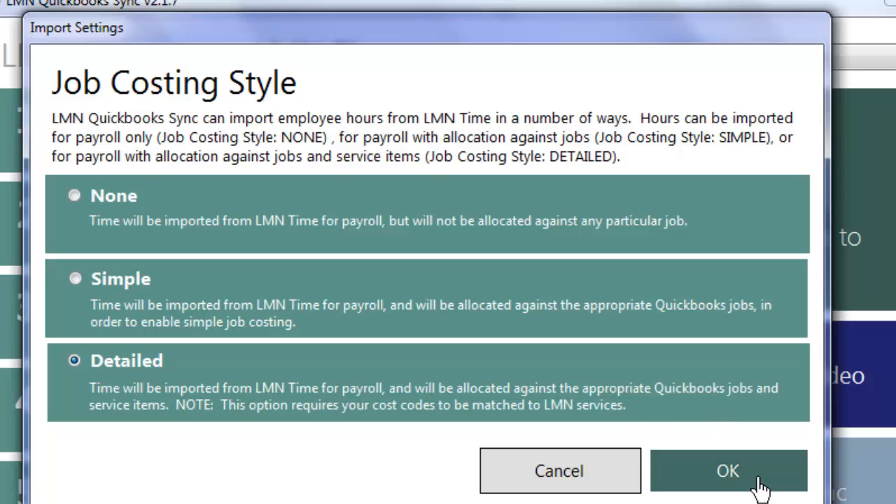
{"action": "left_click", "coordinate": [728, 470]}
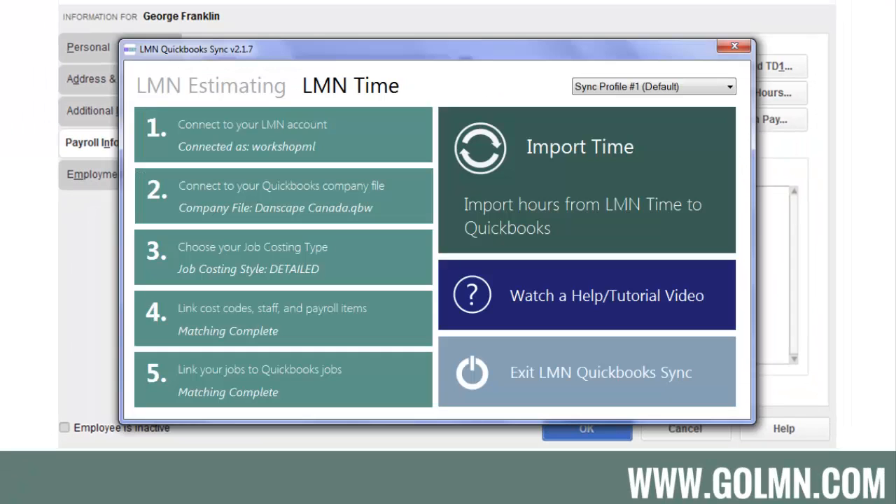
{"action": "mouse_move", "coordinate": [350, 324]}
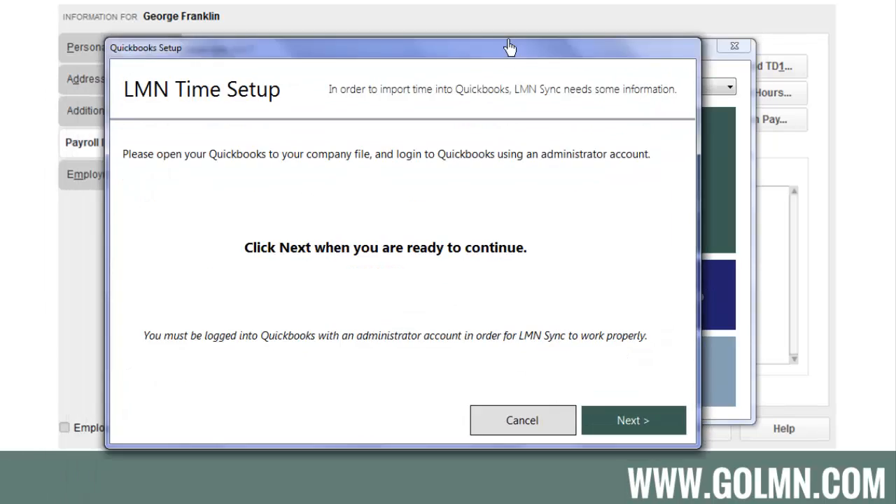
Get past the QuickBooks login reminder and accept the existing cost code matches
{"action": "left_click", "coordinate": [632, 420]}
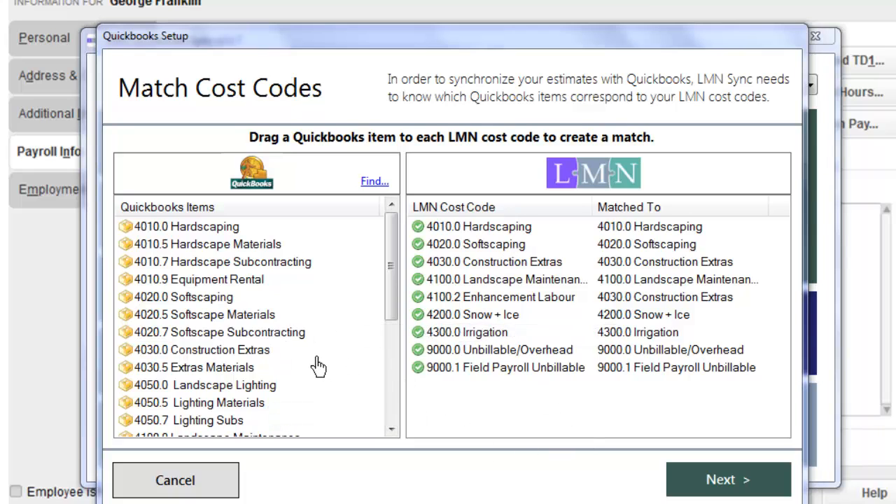
{"action": "mouse_move", "coordinate": [460, 242]}
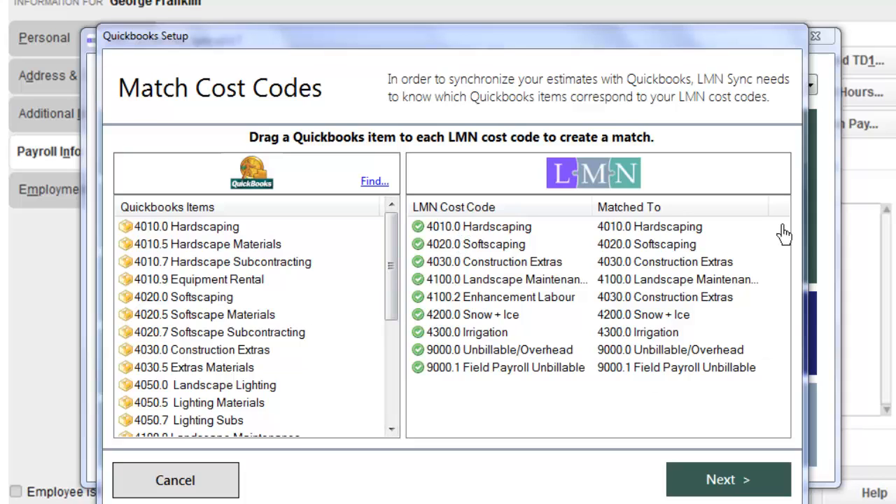
{"action": "mouse_move", "coordinate": [745, 378]}
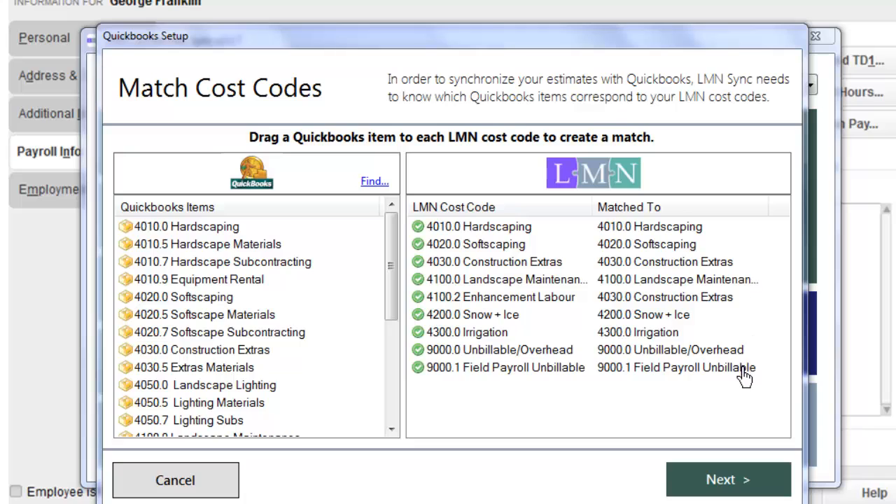
{"action": "mouse_move", "coordinate": [280, 374]}
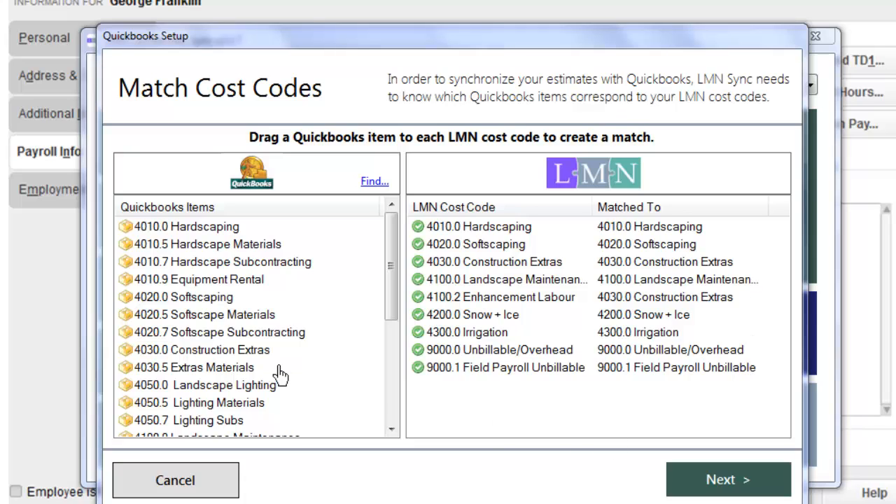
{"action": "mouse_move", "coordinate": [372, 385]}
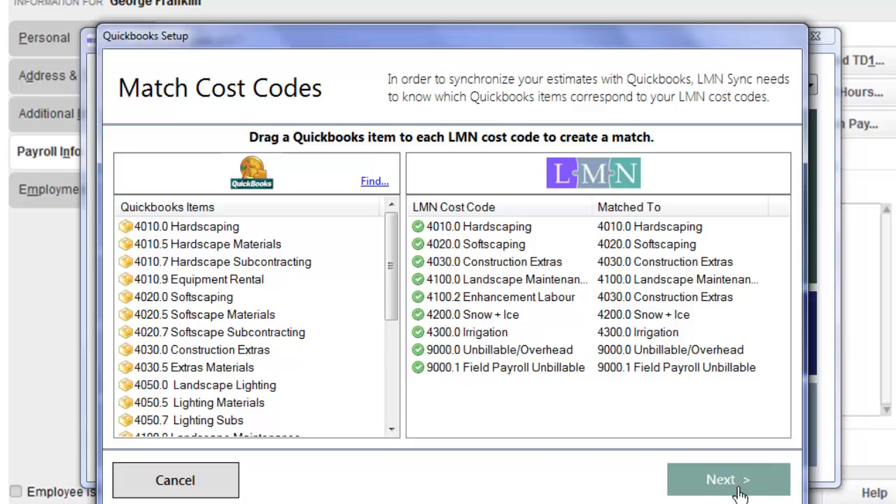
{"action": "left_click", "coordinate": [728, 479]}
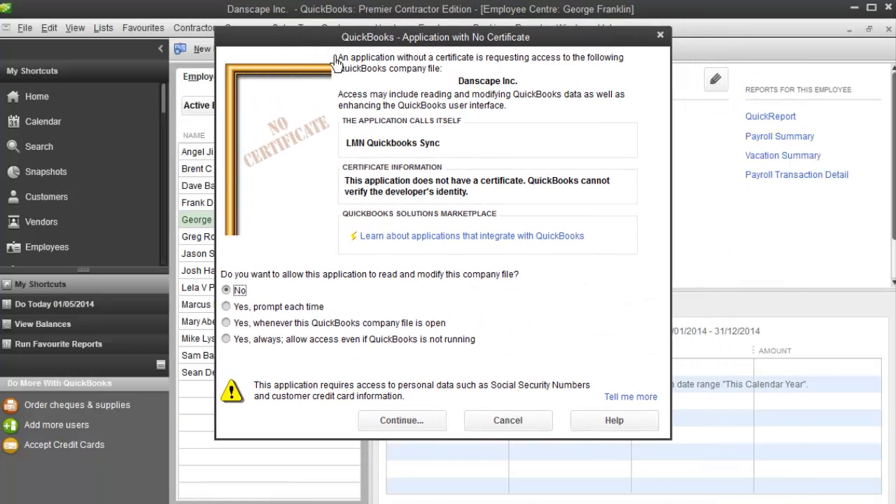
{"action": "mouse_move", "coordinate": [426, 105]}
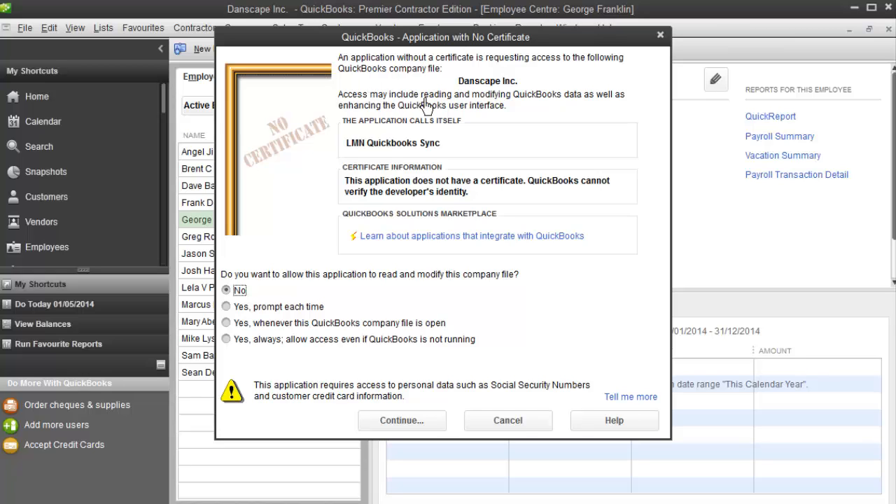
{"action": "mouse_move", "coordinate": [340, 297]}
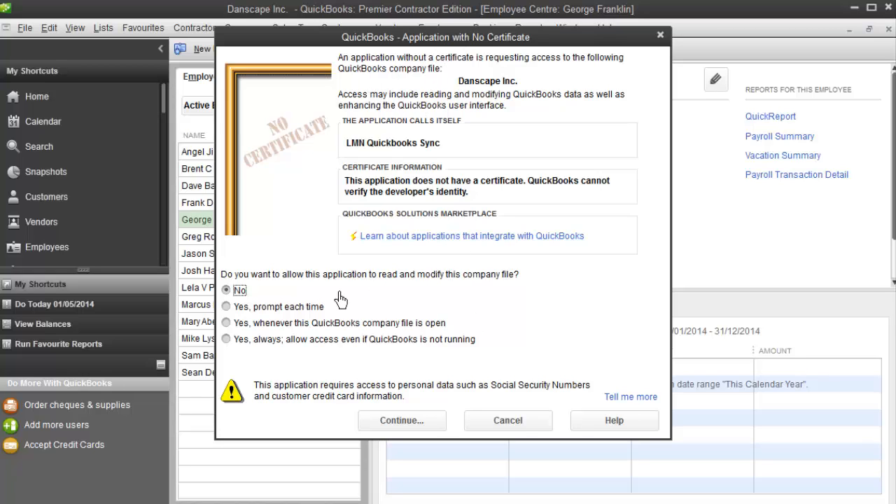
Grant LMN Quickbooks Sync 'Yes, always' access to the Danscape Inc. file, even with QuickBooks closed
{"action": "left_click", "coordinate": [226, 339]}
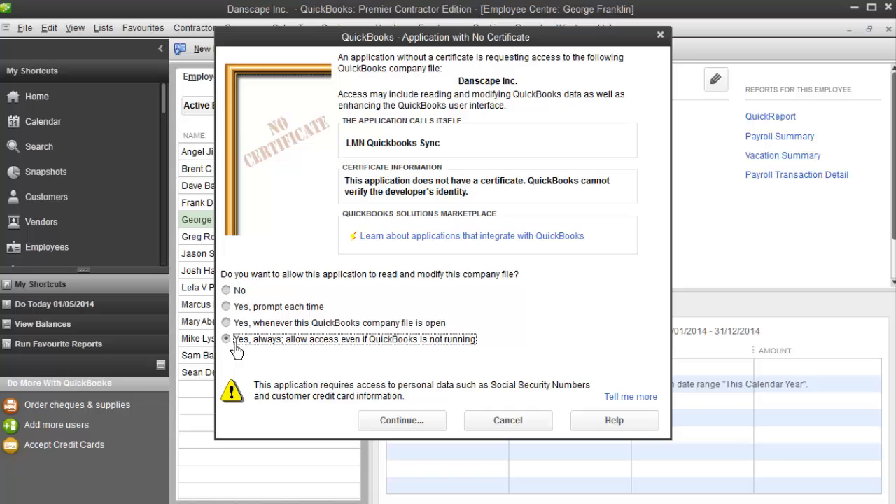
{"action": "mouse_move", "coordinate": [425, 440]}
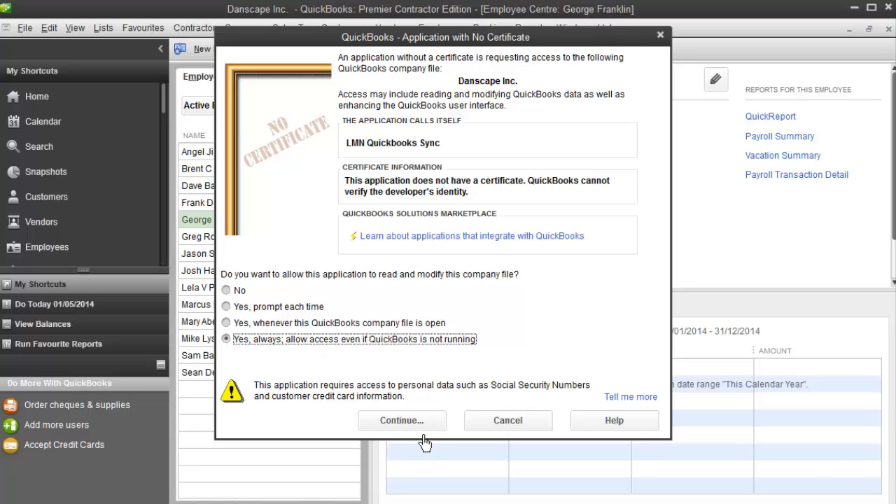
{"action": "left_click", "coordinate": [401, 420]}
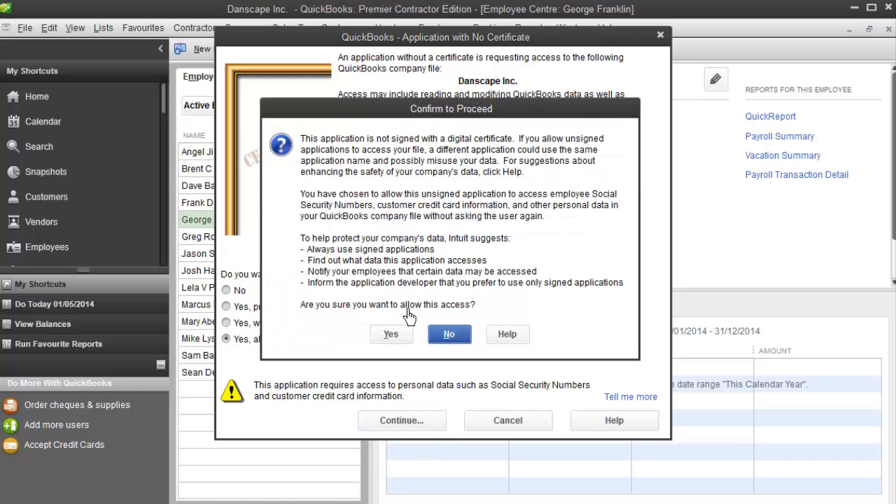
{"action": "left_click", "coordinate": [390, 334]}
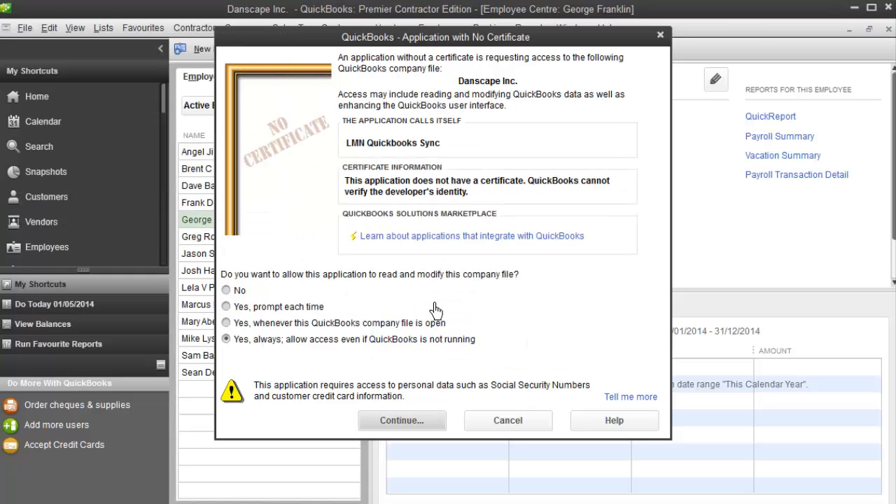
{"action": "left_click", "coordinate": [401, 420]}
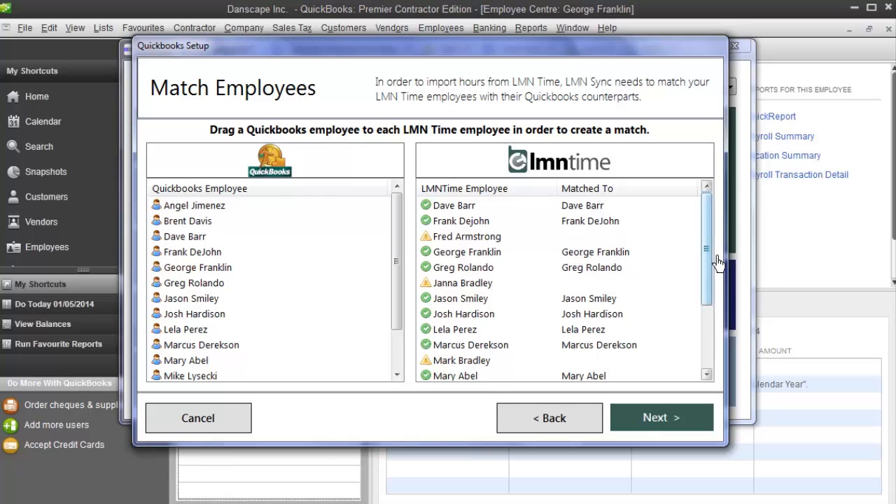
Review Match Employees and proceed despite three unmatched LMN Time employees
{"action": "scroll", "scroll_direction": "down", "scroll_amount": 3}
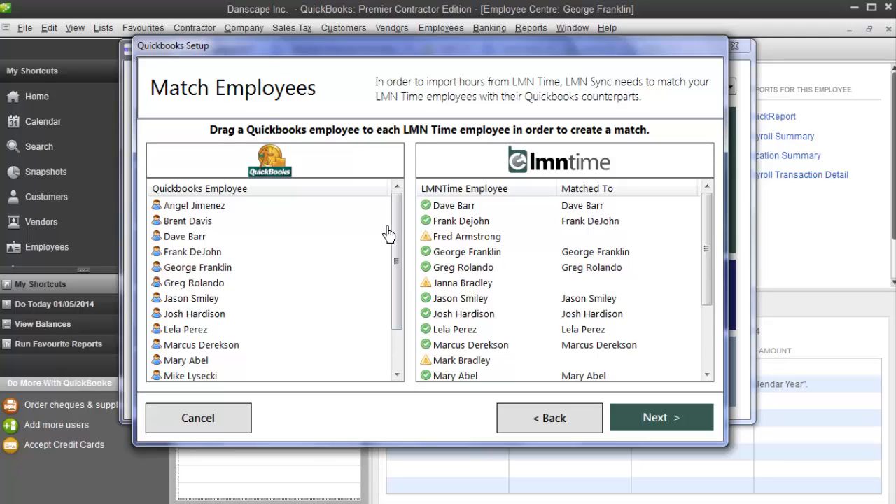
{"action": "mouse_move", "coordinate": [390, 236]}
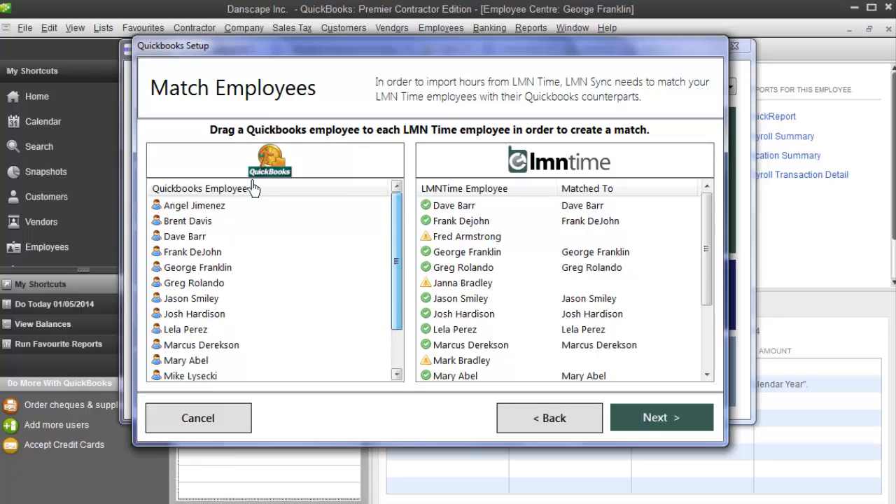
{"action": "left_click", "coordinate": [194, 205]}
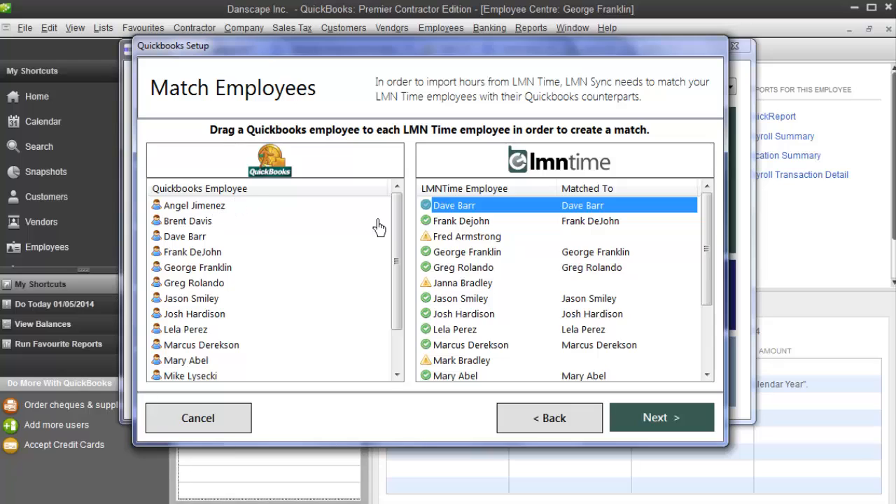
{"action": "left_click", "coordinate": [185, 235]}
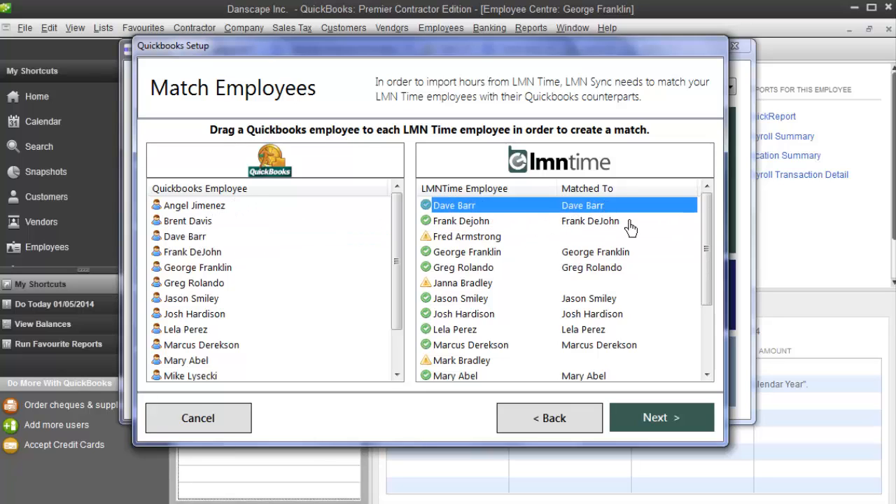
{"action": "mouse_move", "coordinate": [602, 220]}
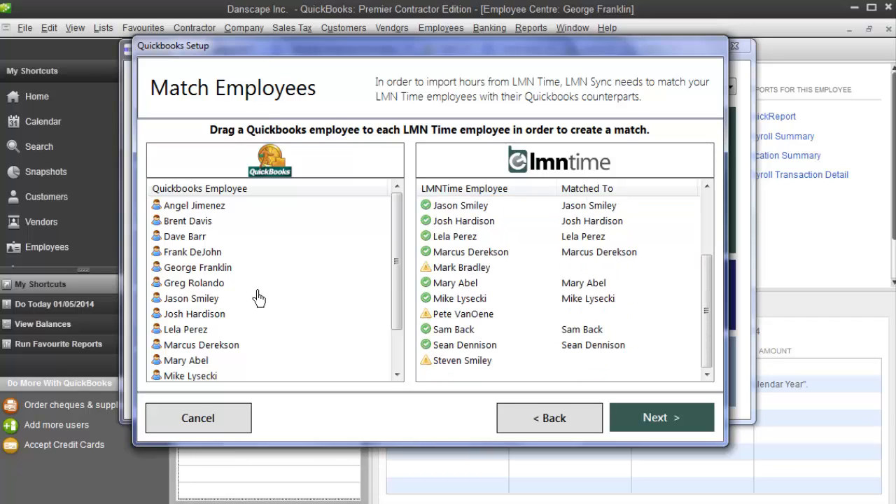
{"action": "mouse_move", "coordinate": [574, 380]}
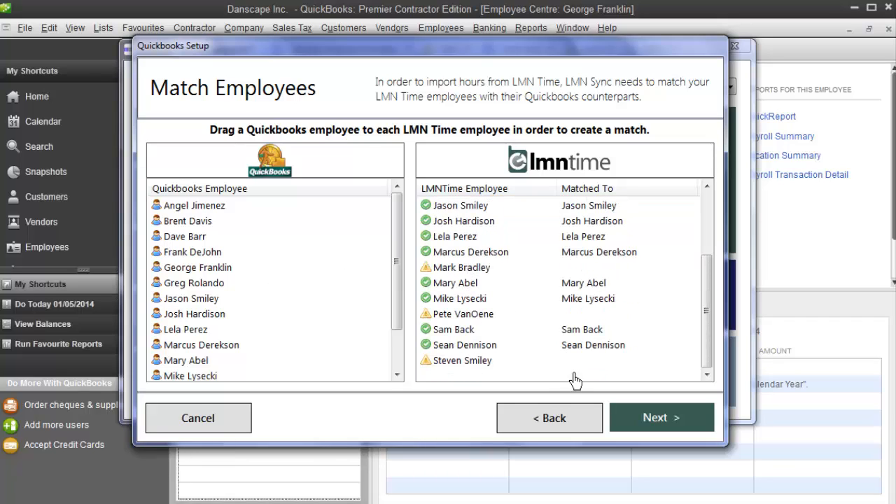
{"action": "left_click", "coordinate": [661, 417]}
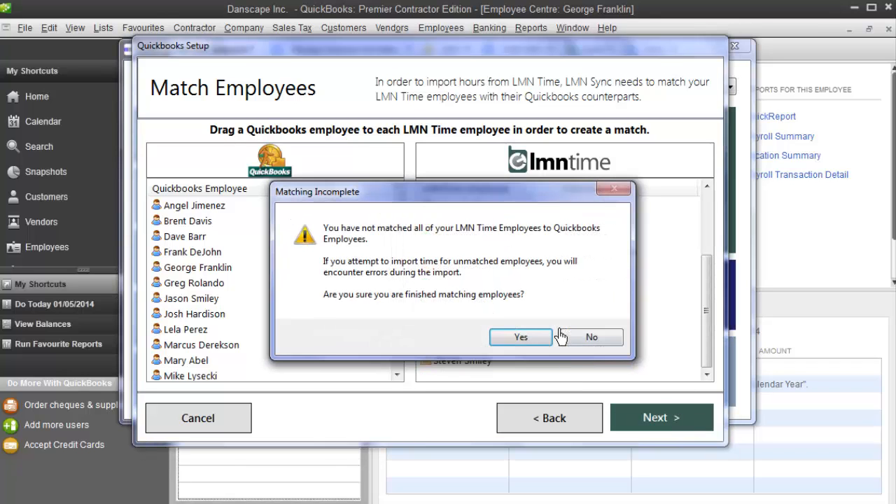
{"action": "left_click", "coordinate": [519, 336]}
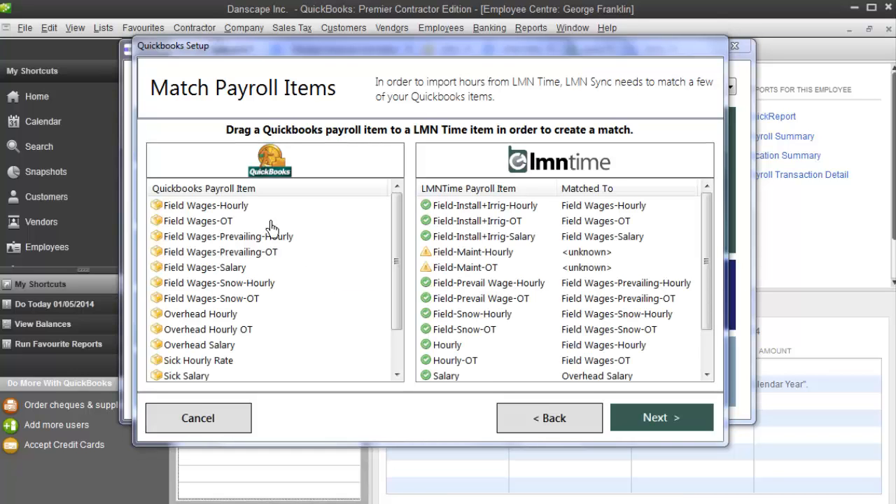
{"action": "mouse_move", "coordinate": [304, 367]}
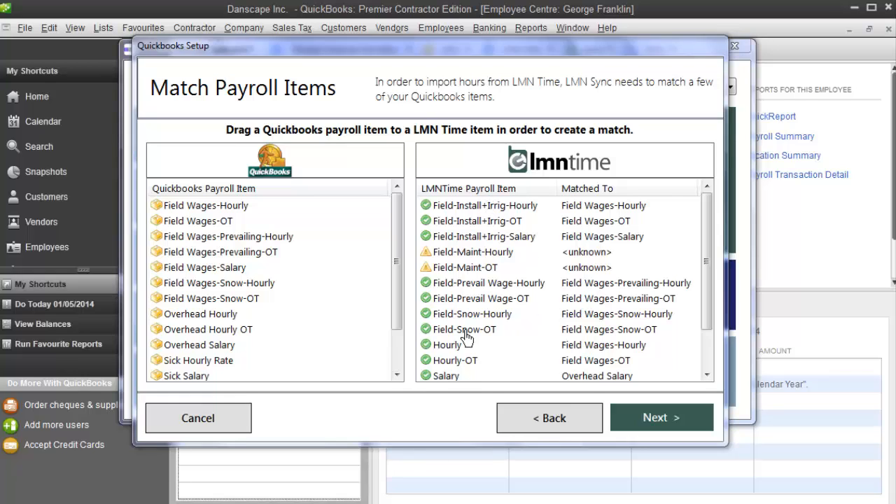
{"action": "mouse_move", "coordinate": [467, 374]}
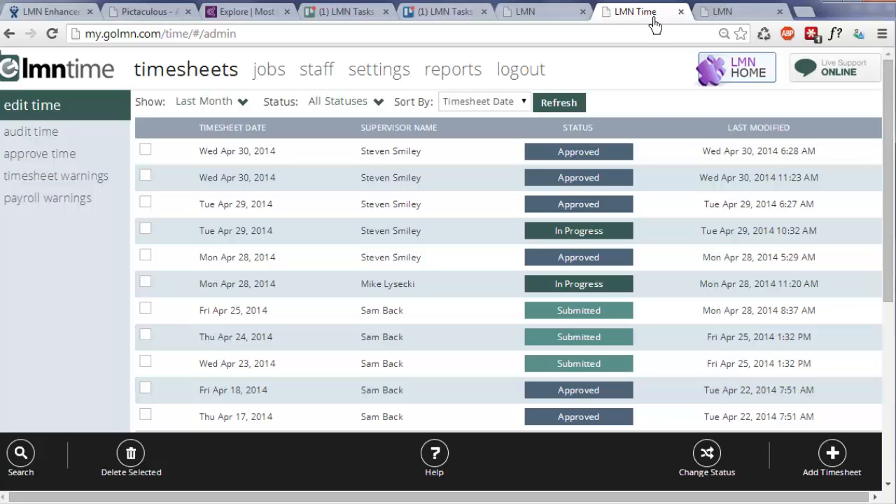
{"action": "mouse_move", "coordinate": [403, 70]}
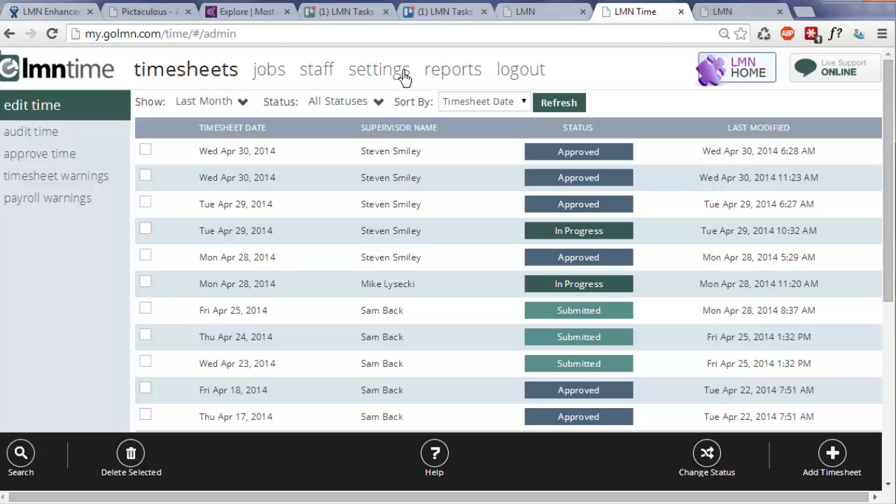
{"action": "left_click", "coordinate": [379, 69]}
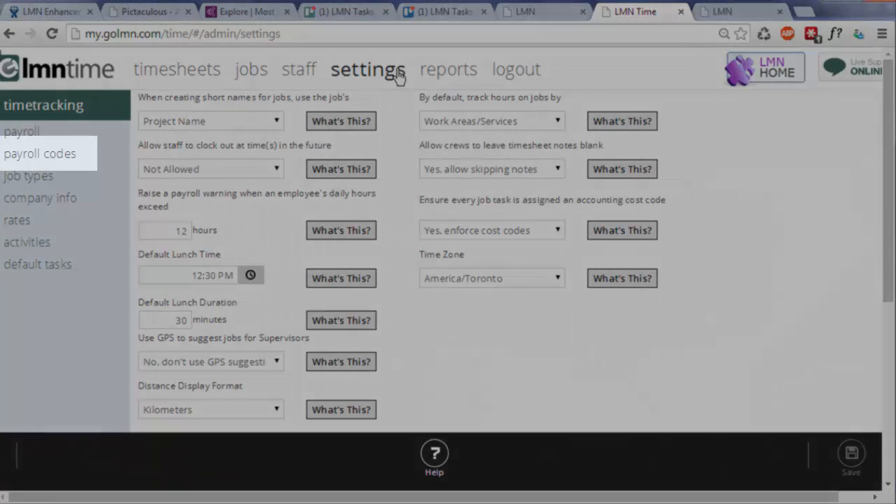
{"action": "left_click", "coordinate": [40, 153]}
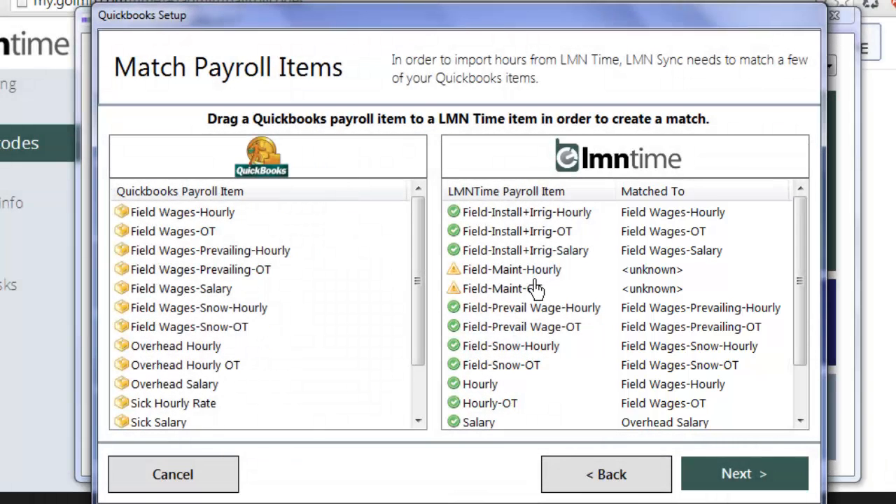
Link Field-Maint-Hourly/OT to Field Wages-Hourly/OT and confirm payroll item matching is done
{"action": "left_click", "coordinate": [502, 288]}
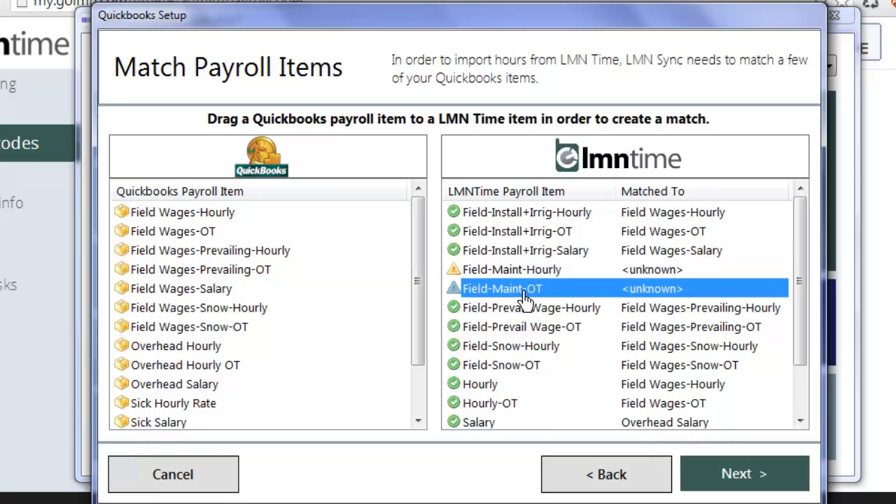
{"action": "mouse_move", "coordinate": [721, 287]}
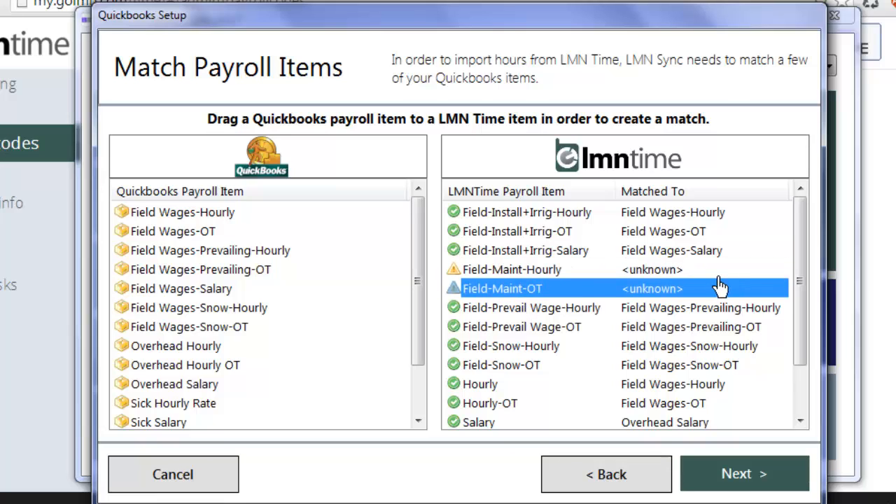
{"action": "left_click", "coordinate": [511, 269]}
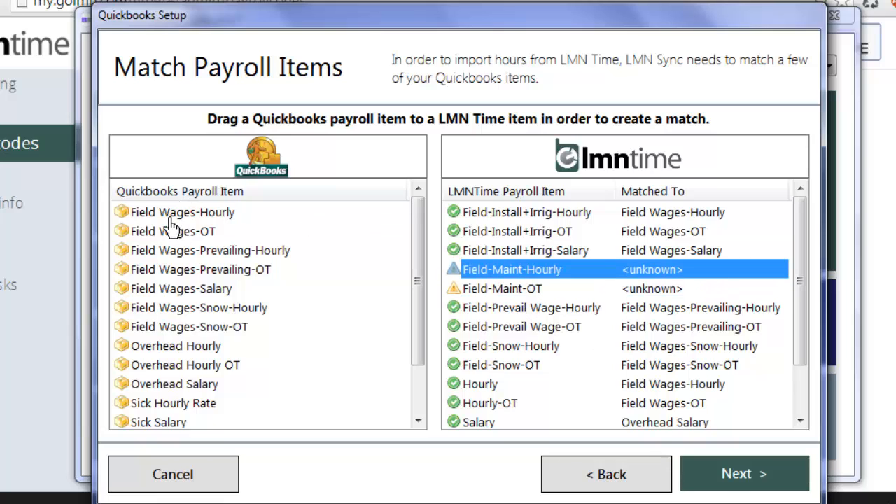
{"action": "left_click", "coordinate": [182, 212]}
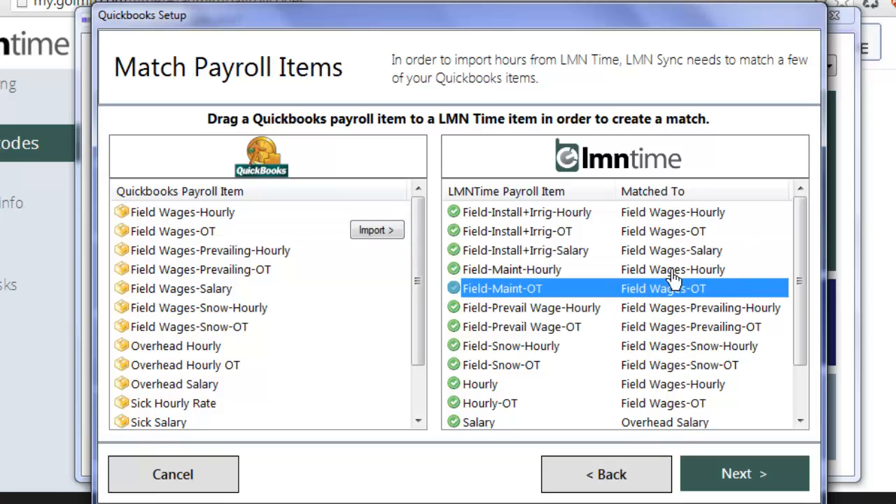
{"action": "left_click", "coordinate": [182, 211]}
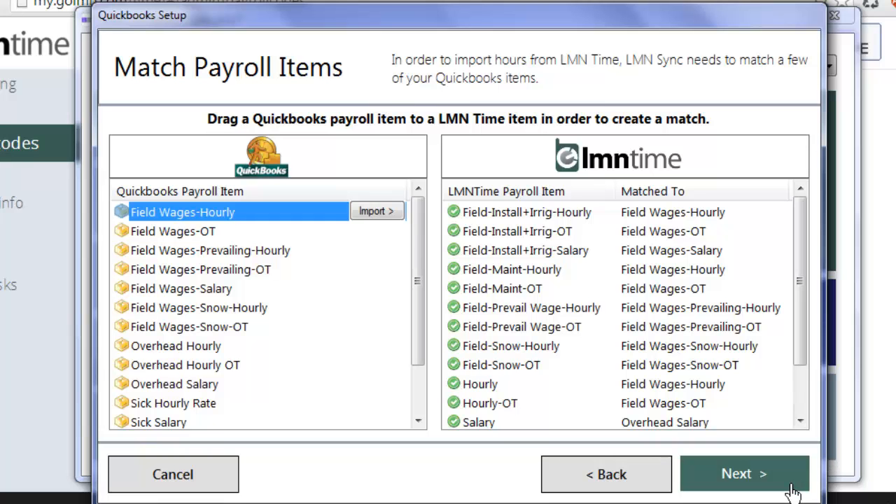
{"action": "left_click", "coordinate": [743, 474]}
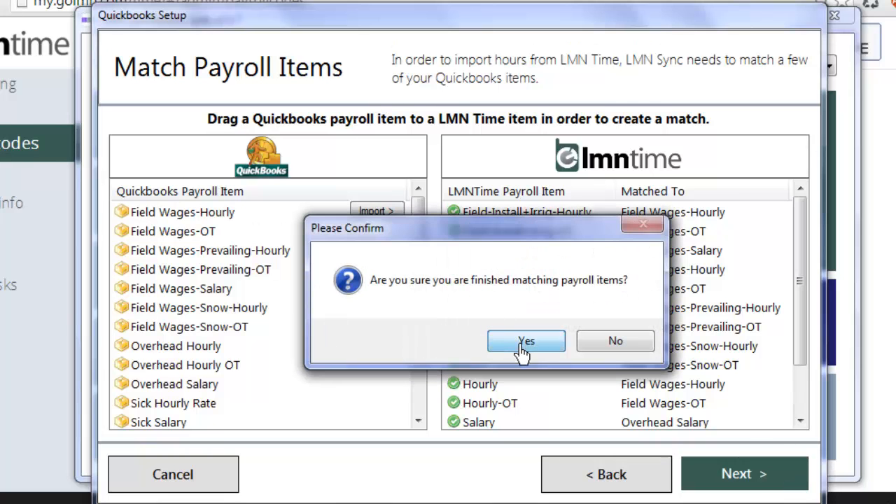
{"action": "left_click", "coordinate": [525, 341]}
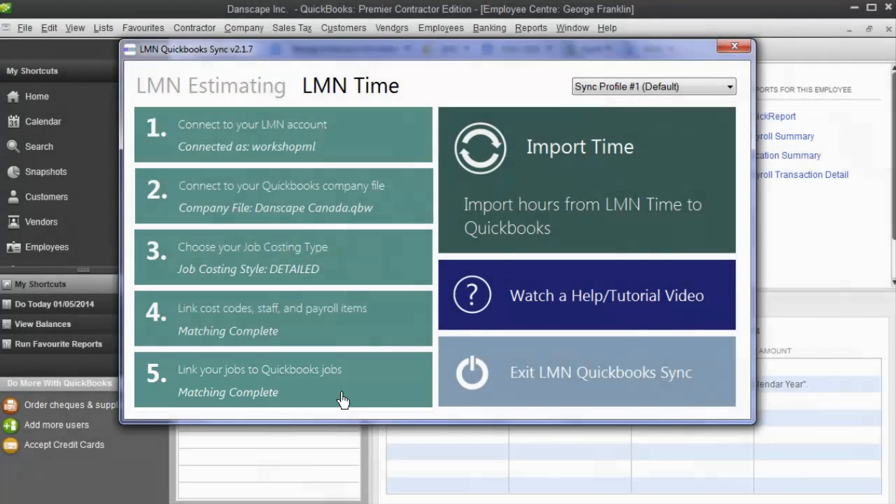
Open step 5 to link LMN Time jobs with QuickBooks customers and jobsites
{"action": "left_click", "coordinate": [259, 370]}
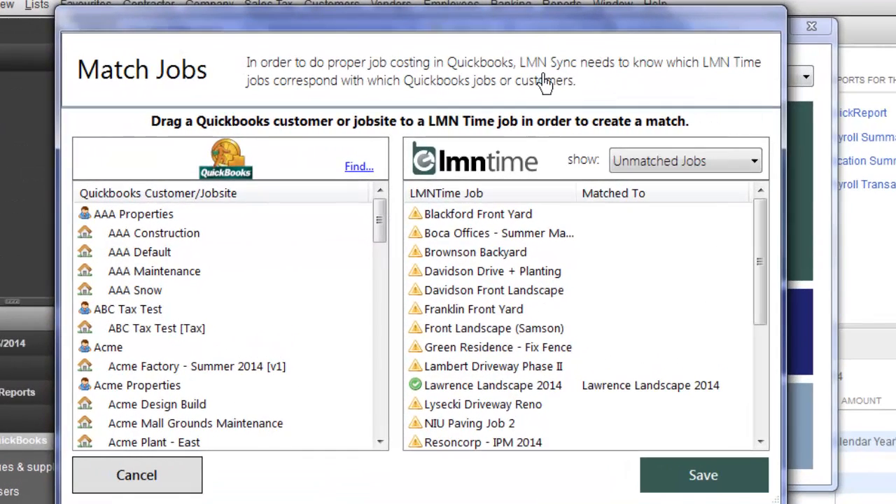
{"action": "mouse_move", "coordinate": [485, 161]}
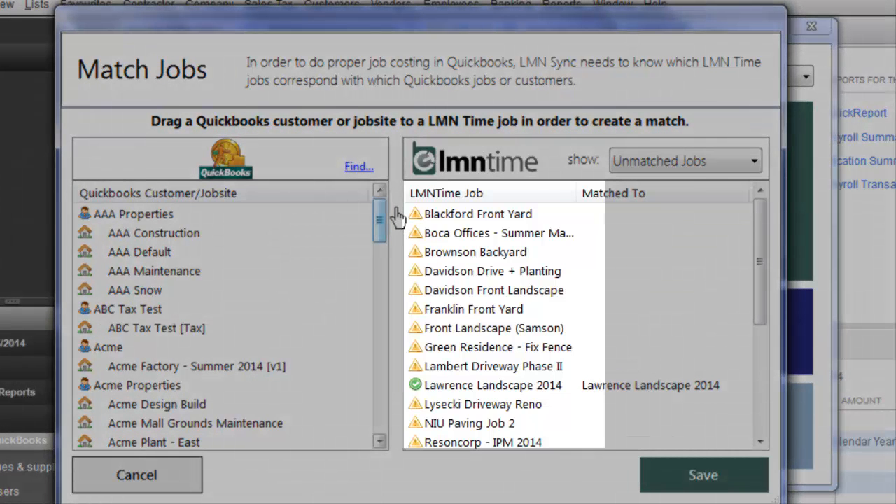
{"action": "mouse_move", "coordinate": [539, 238]}
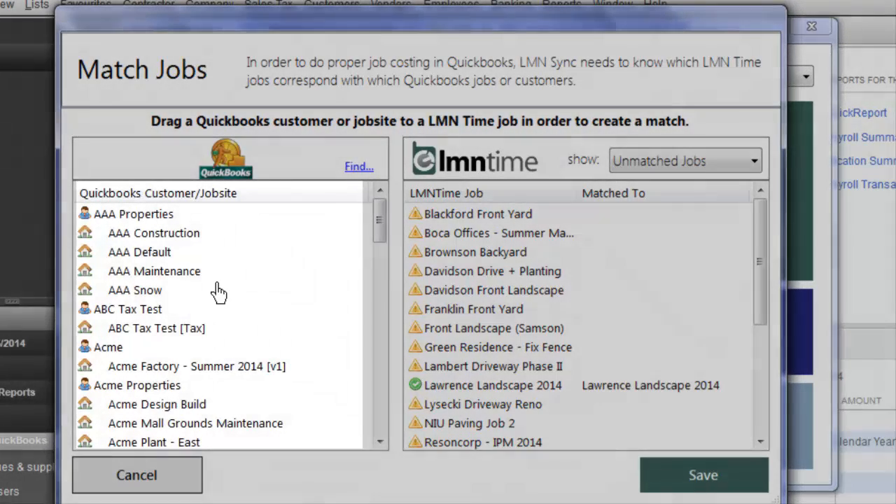
{"action": "mouse_move", "coordinate": [724, 198]}
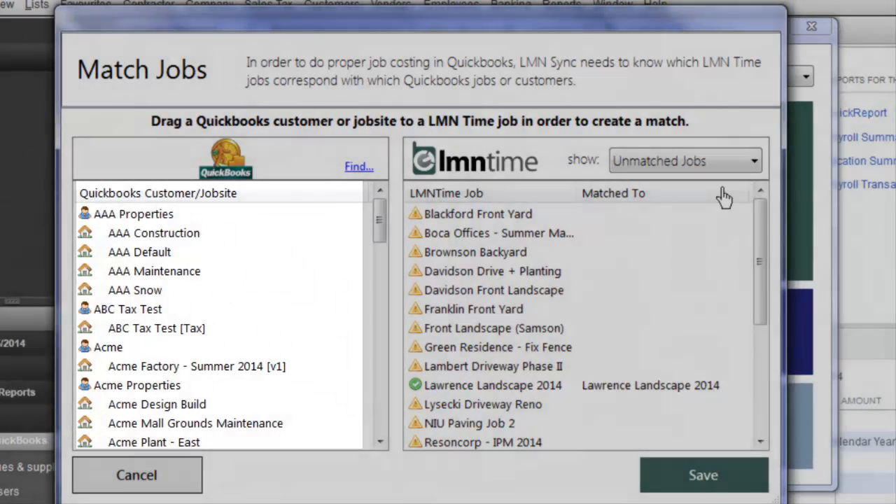
{"action": "left_click", "coordinate": [683, 160]}
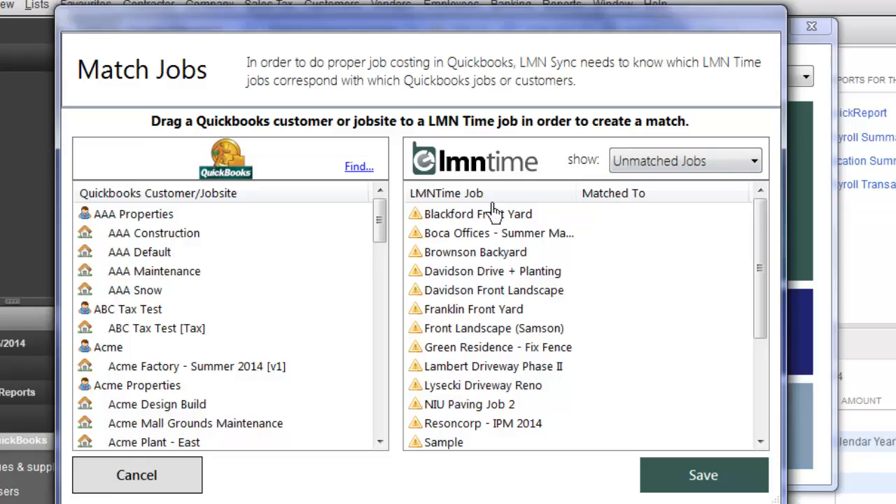
{"action": "mouse_move", "coordinate": [432, 427]}
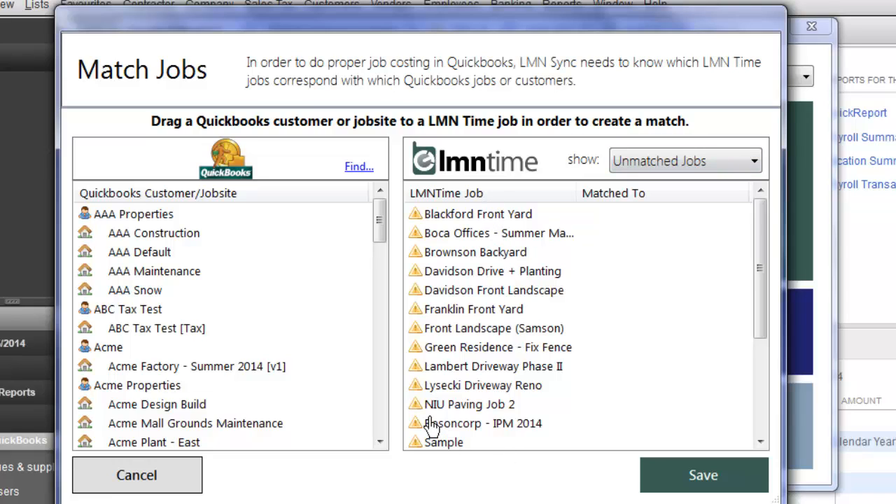
{"action": "scroll", "scroll_direction": "down", "scroll_amount": 3}
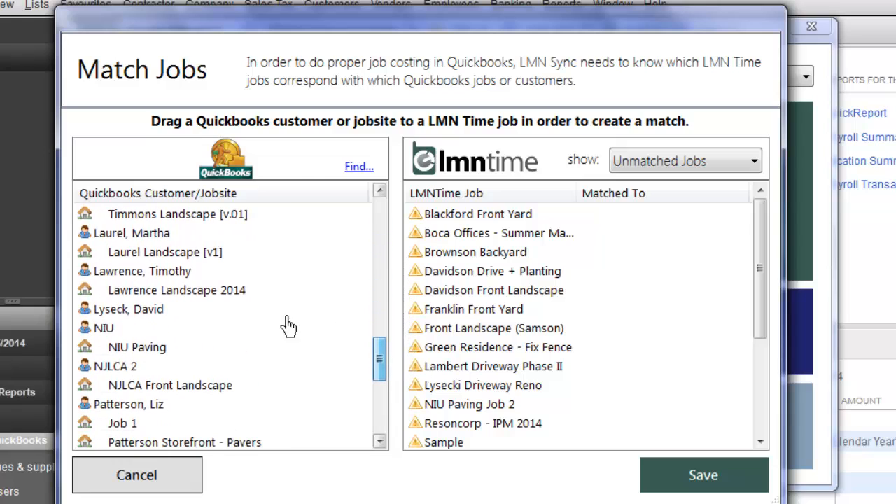
{"action": "left_click", "coordinate": [128, 308]}
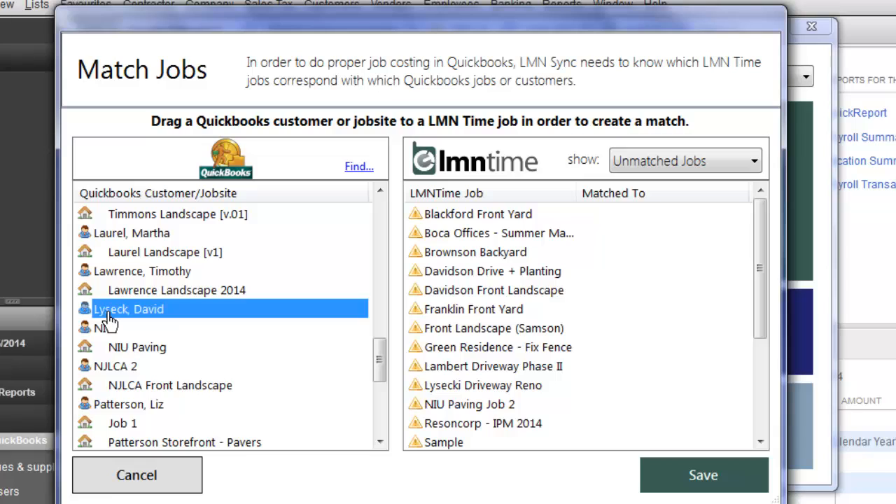
{"action": "mouse_move", "coordinate": [268, 346]}
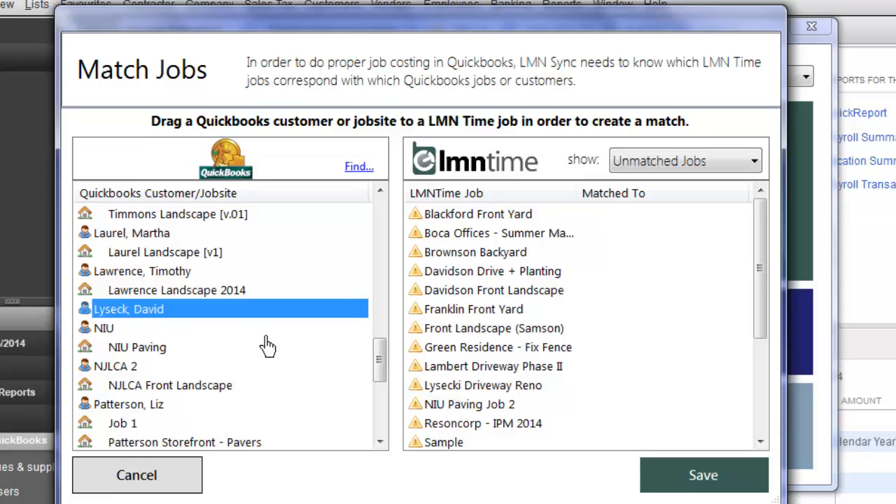
{"action": "left_click", "coordinate": [483, 385]}
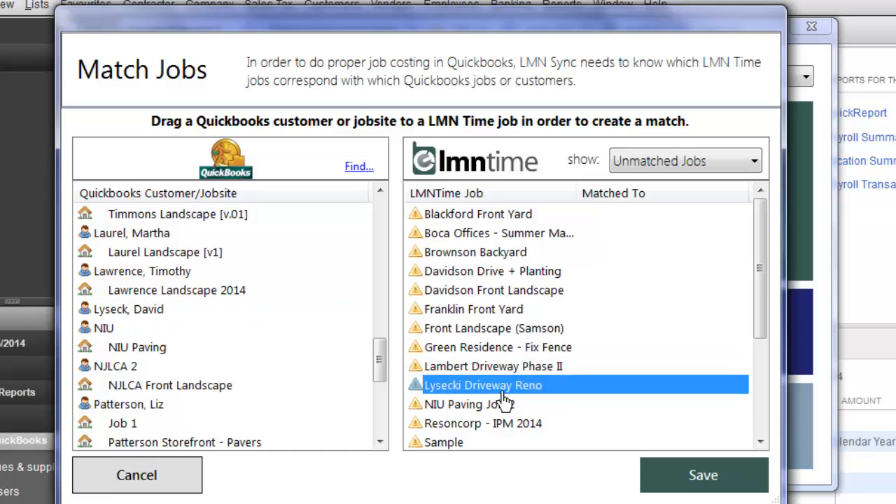
{"action": "left_click_drag", "start_coordinate": [129, 308], "coordinate": [482, 385]}
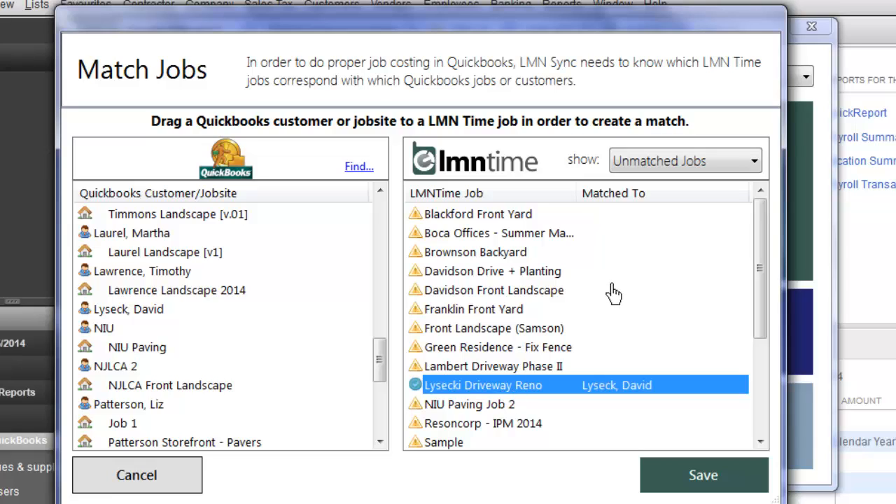
{"action": "mouse_move", "coordinate": [152, 377]}
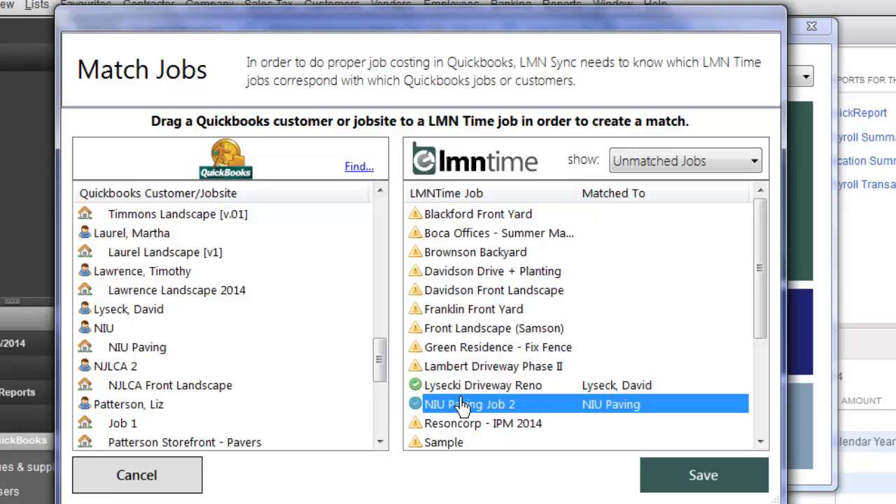
{"action": "mouse_move", "coordinate": [433, 336]}
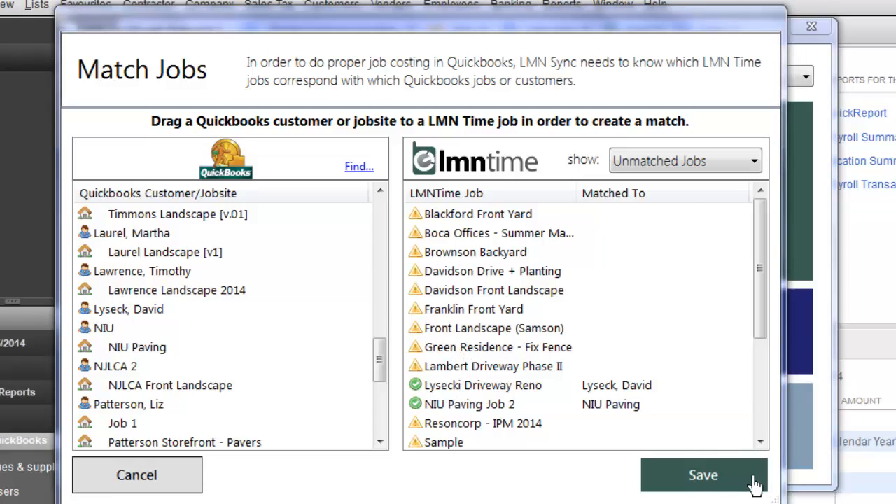
{"action": "left_click", "coordinate": [702, 475]}
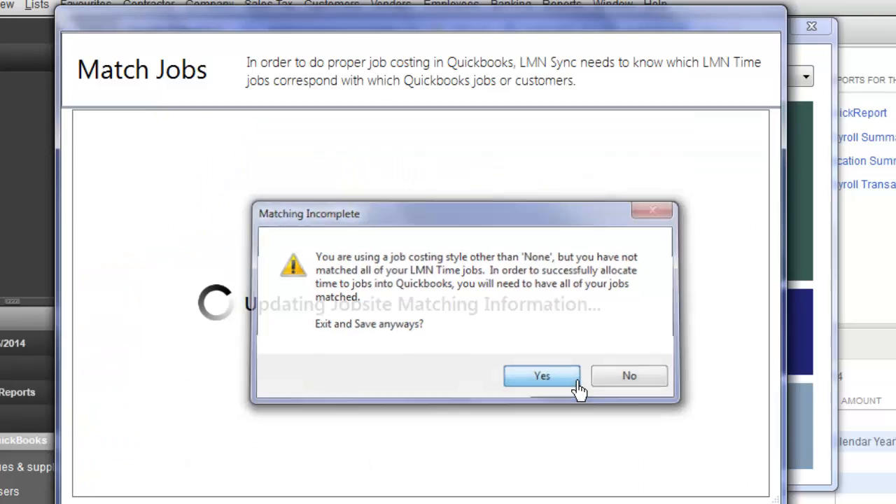
{"action": "left_click", "coordinate": [542, 376]}
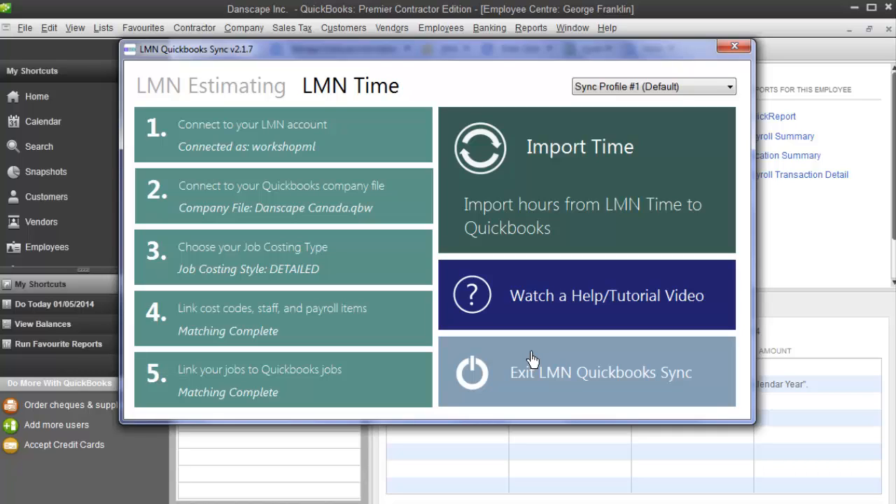
{"action": "mouse_move", "coordinate": [368, 383]}
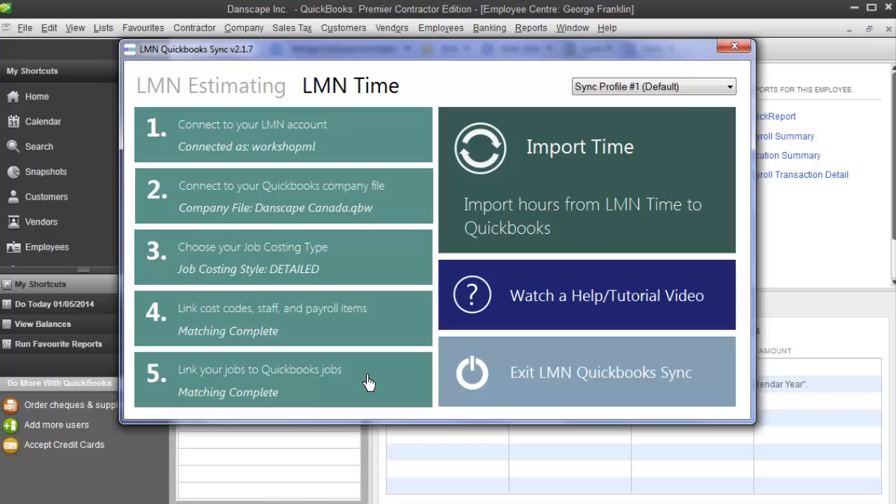